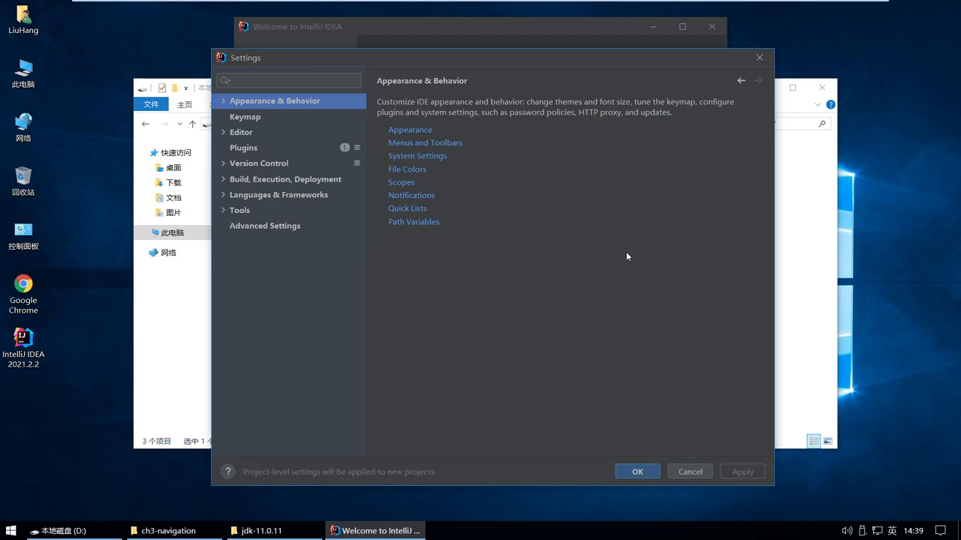
{"action": "mouse_move", "coordinate": [586, 233]}
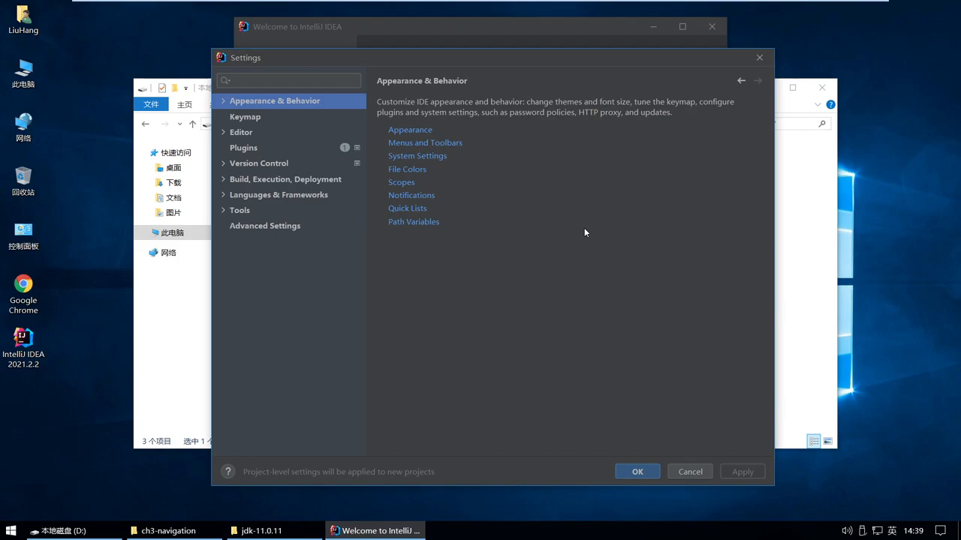
{"action": "mouse_move", "coordinate": [318, 146]}
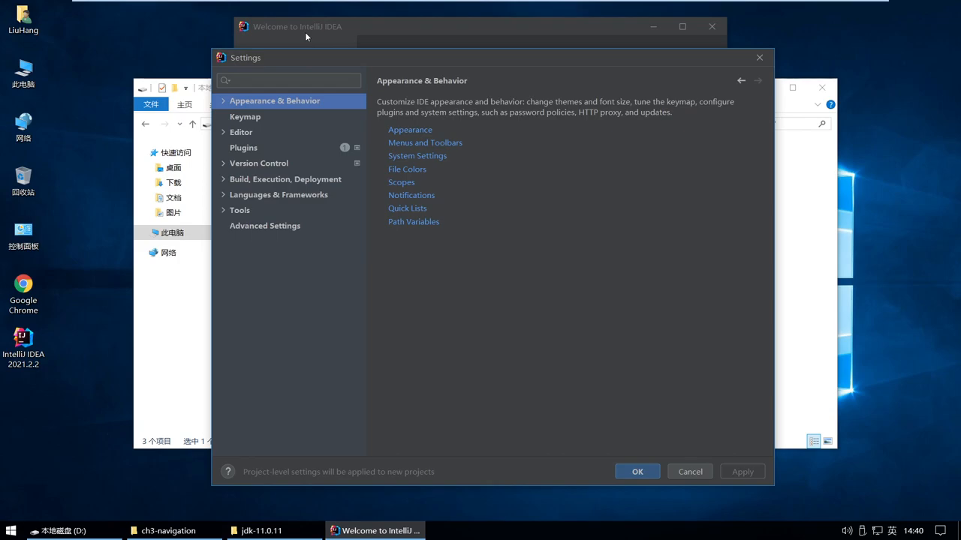
{"action": "mouse_move", "coordinate": [274, 100]}
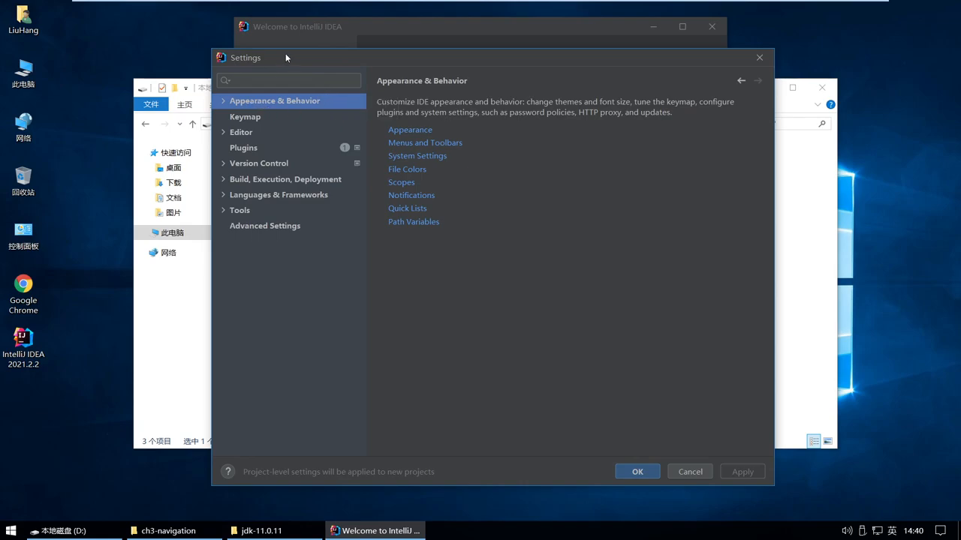
{"action": "mouse_move", "coordinate": [711, 228]}
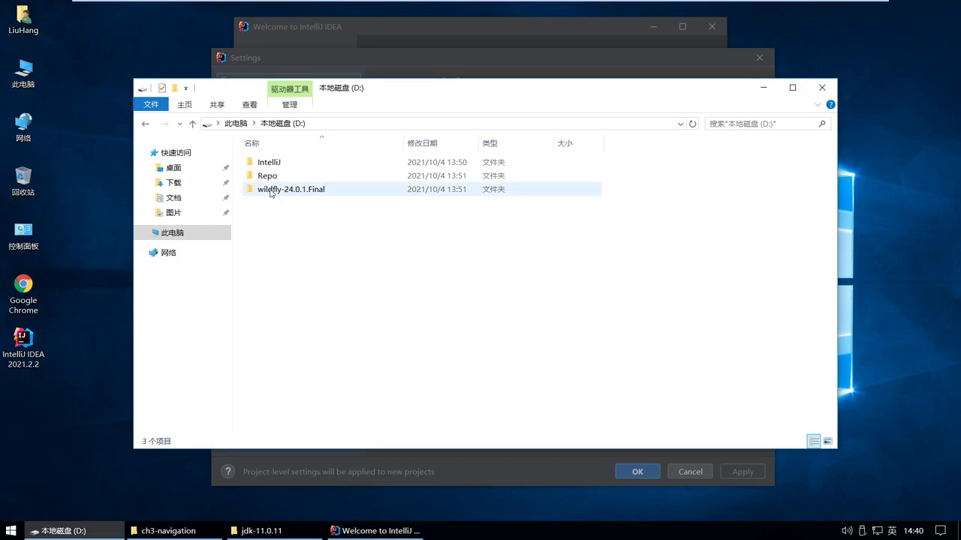
Open Build, Execution, Deployment > Application Servers and list server types to add
{"action": "double_click", "coordinate": [291, 190]}
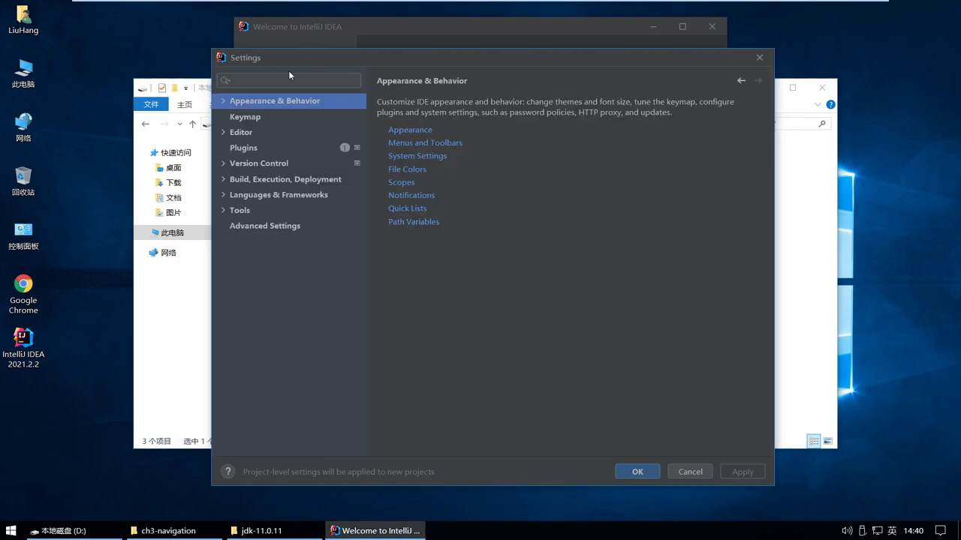
{"action": "mouse_move", "coordinate": [262, 64]}
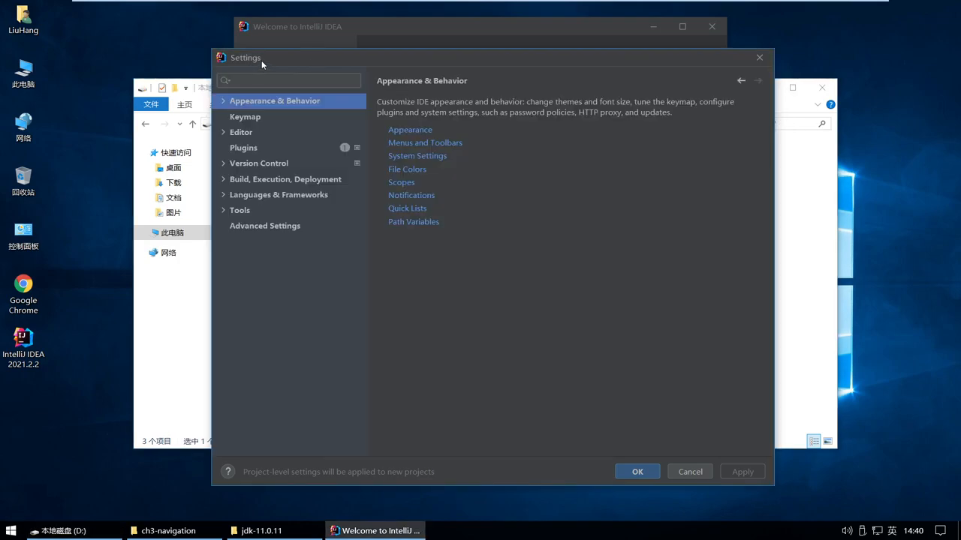
{"action": "mouse_move", "coordinate": [252, 187]}
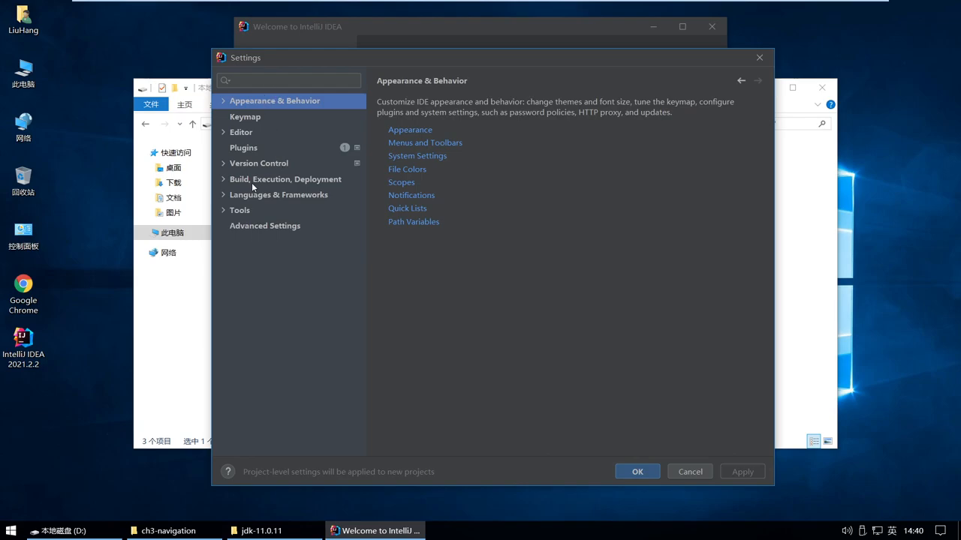
{"action": "mouse_move", "coordinate": [225, 183]}
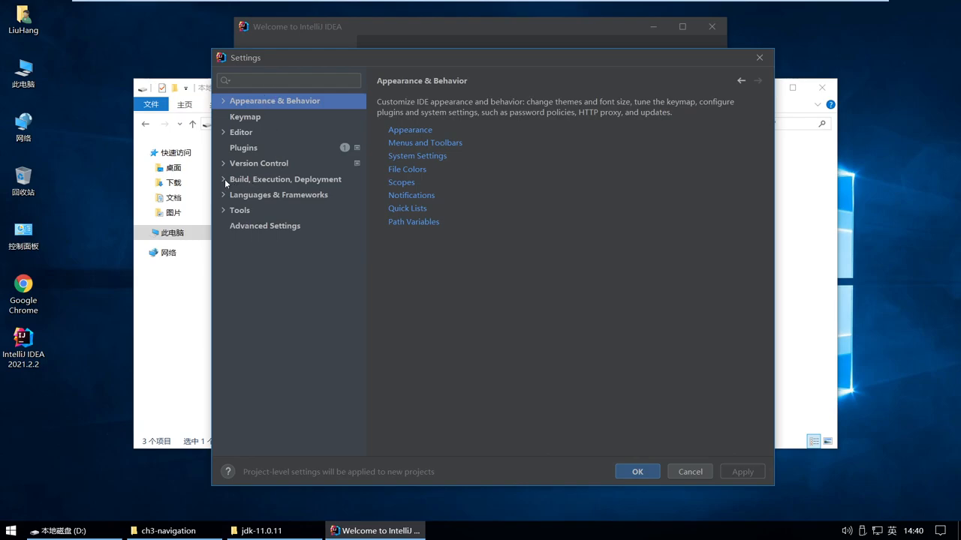
{"action": "mouse_move", "coordinate": [253, 179]}
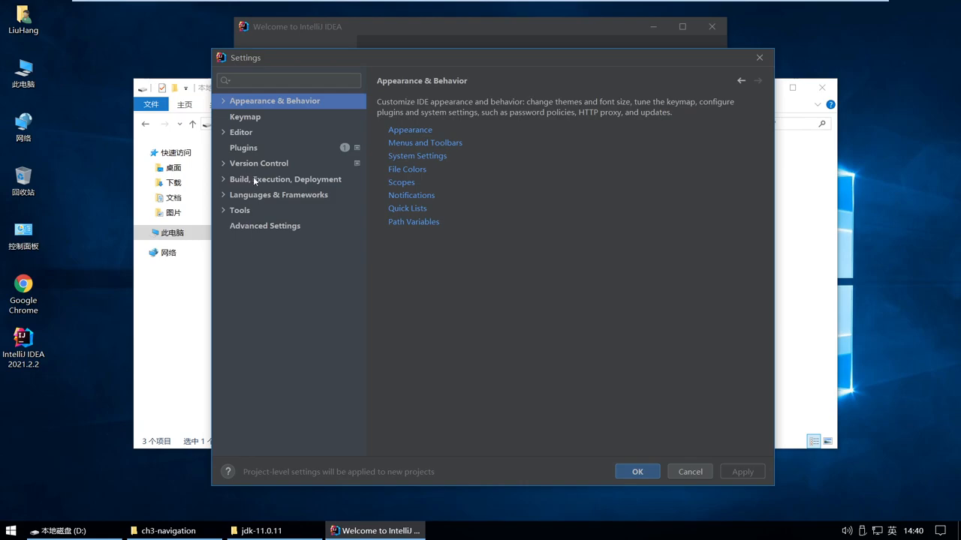
{"action": "mouse_move", "coordinate": [225, 192]}
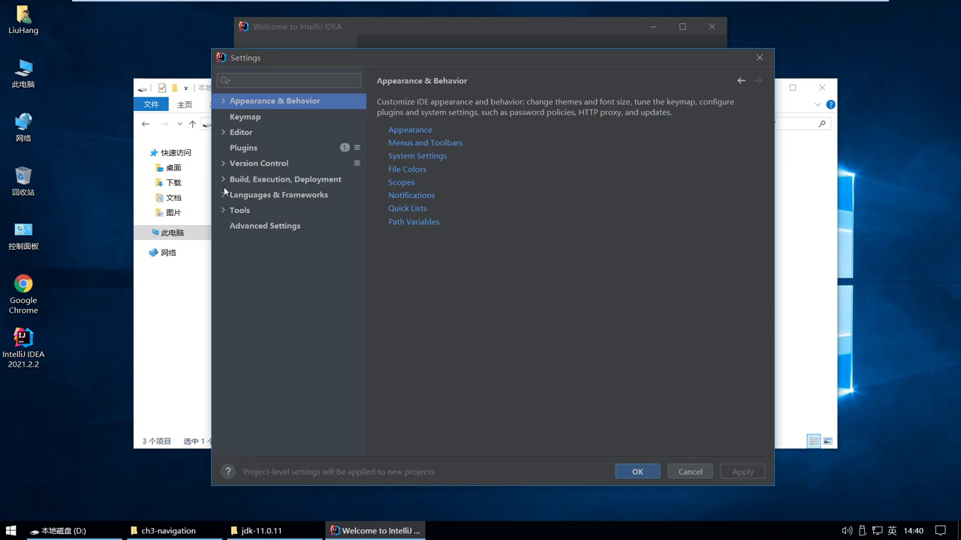
{"action": "left_click", "coordinate": [224, 178]}
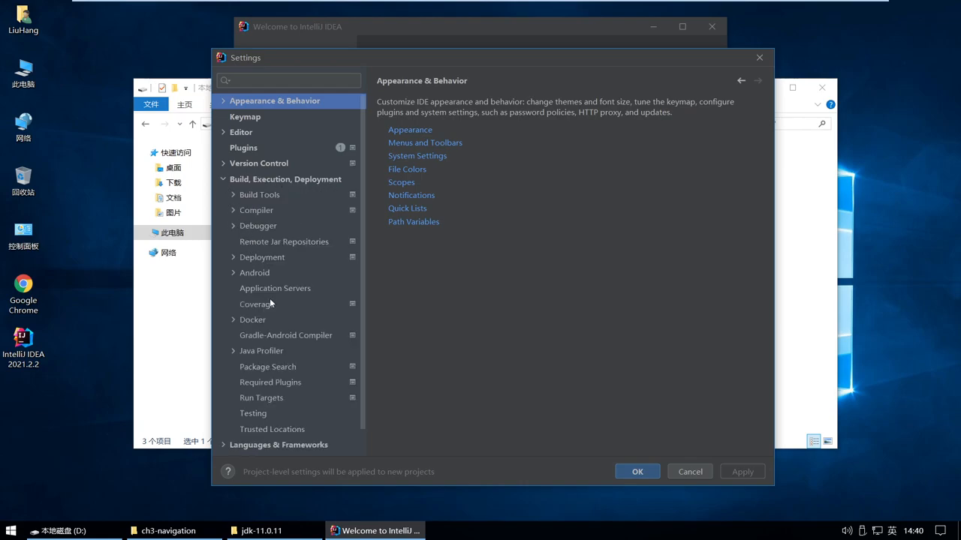
{"action": "left_click", "coordinate": [275, 289]}
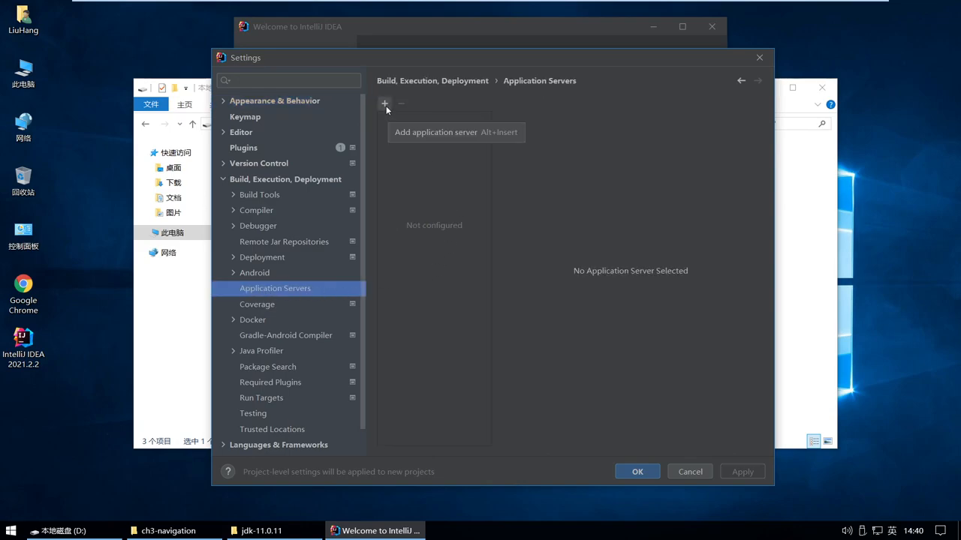
{"action": "left_click", "coordinate": [384, 104]}
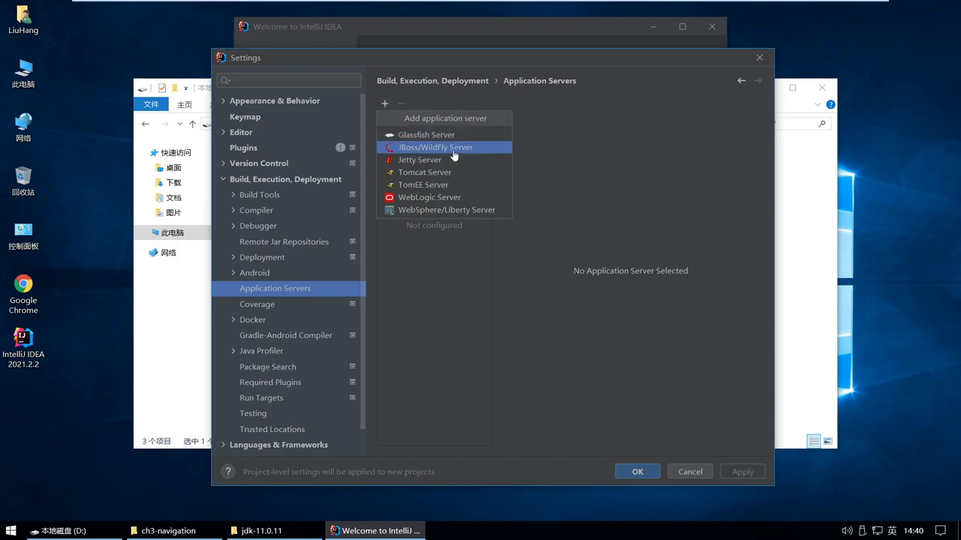
Add a JBoss/WildFly server with home directory D:\wildfly-24.0.1.Final
{"action": "left_click", "coordinate": [435, 147]}
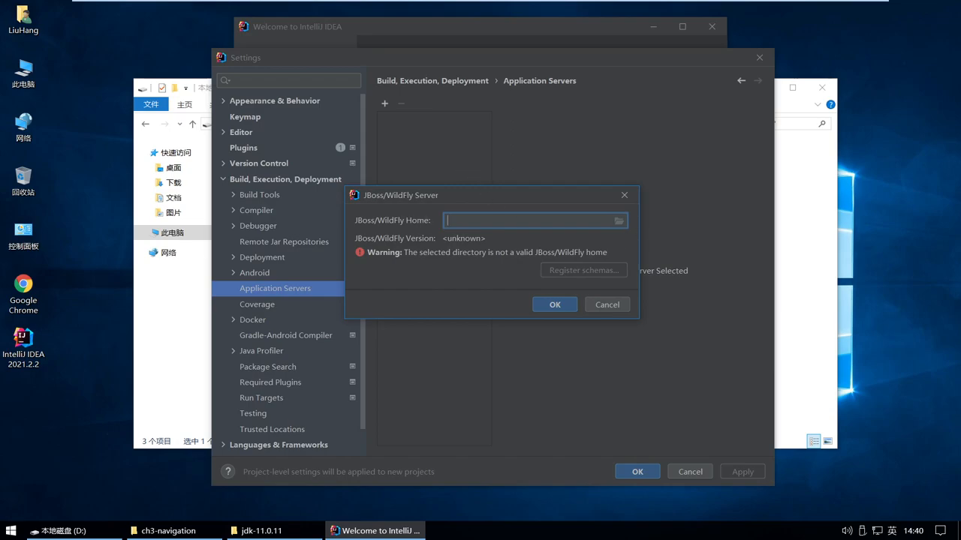
{"action": "mouse_move", "coordinate": [619, 220]}
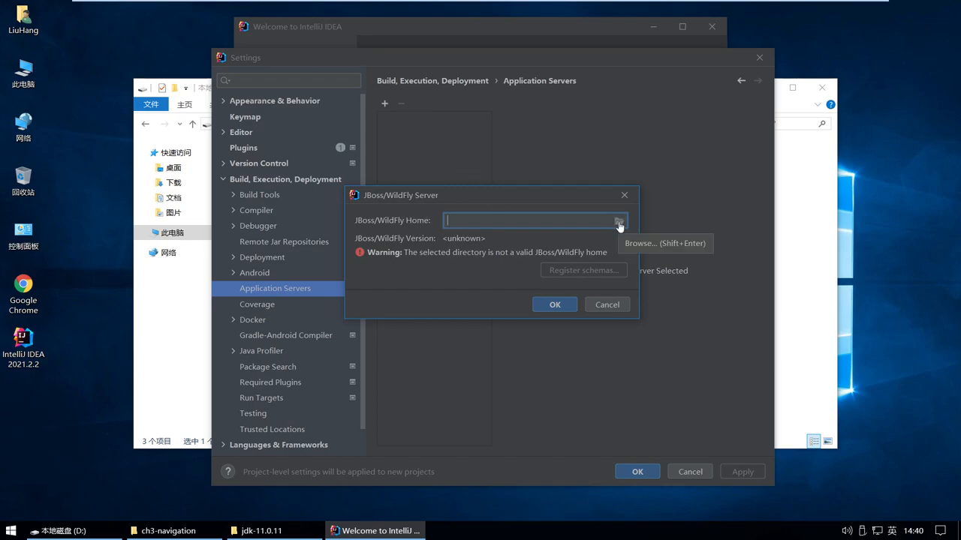
{"action": "left_click", "coordinate": [619, 220]}
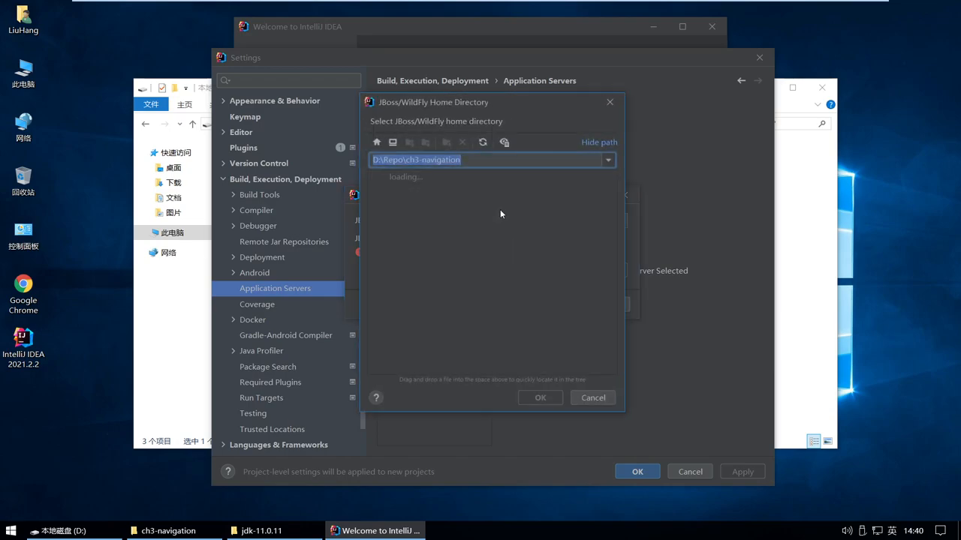
{"action": "left_click", "coordinate": [439, 264]}
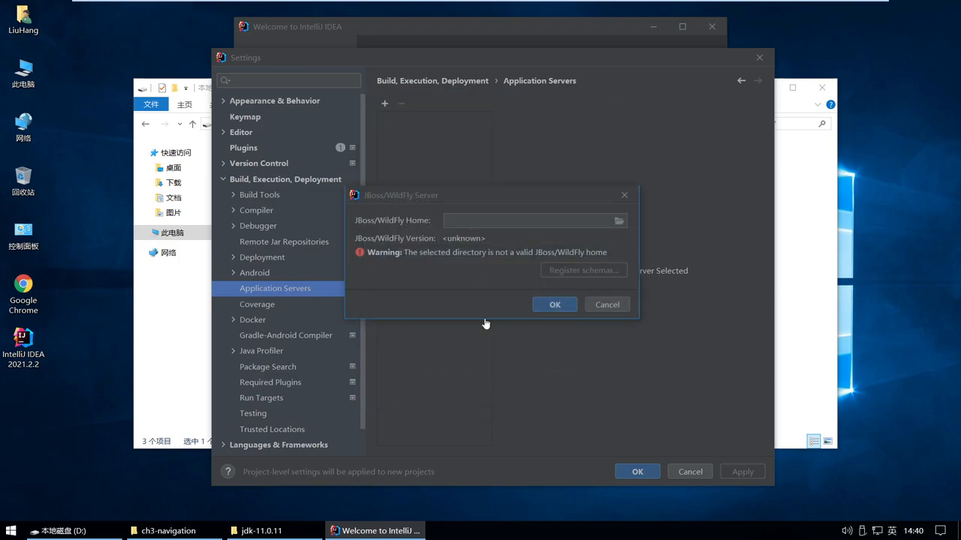
{"action": "type", "text": "D:\\wildfly-24.0.1.Final"}
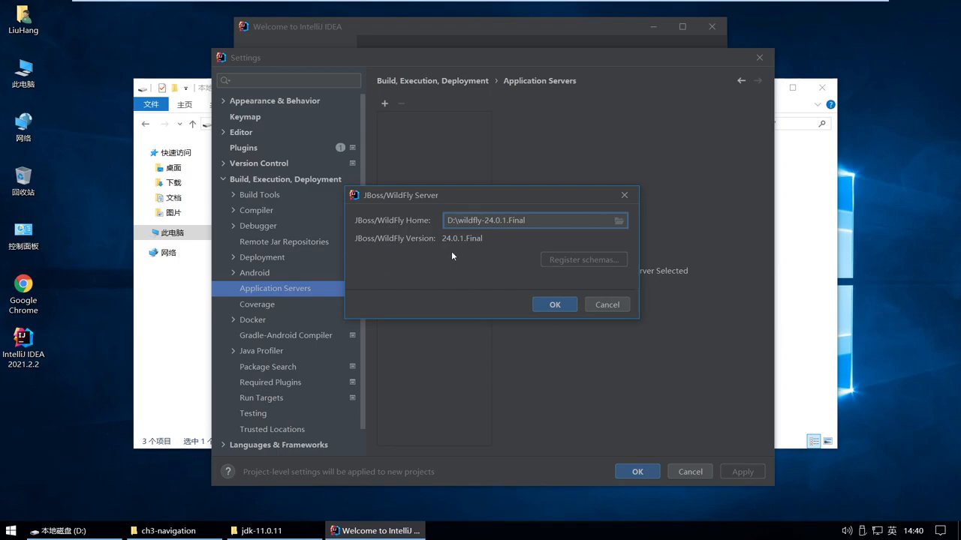
{"action": "mouse_move", "coordinate": [495, 242]}
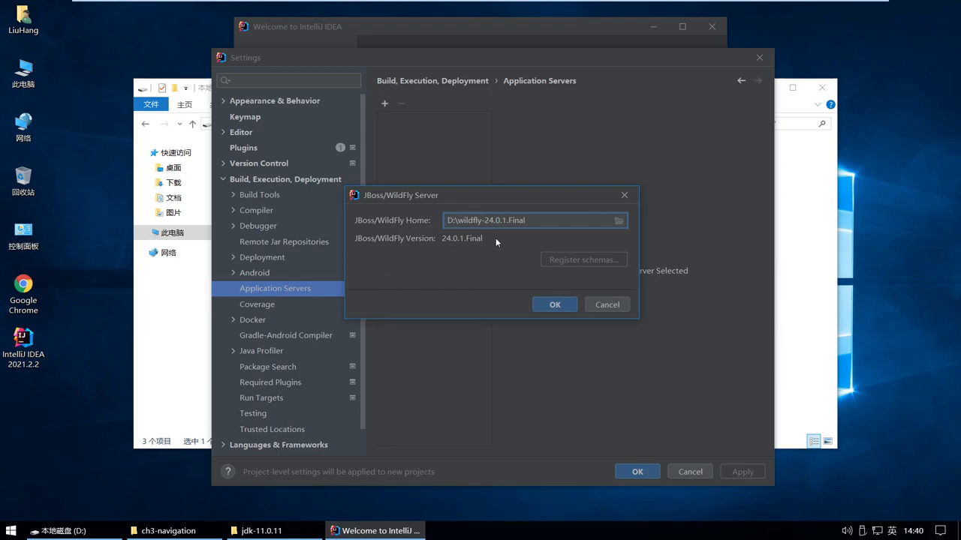
{"action": "mouse_move", "coordinate": [605, 271]}
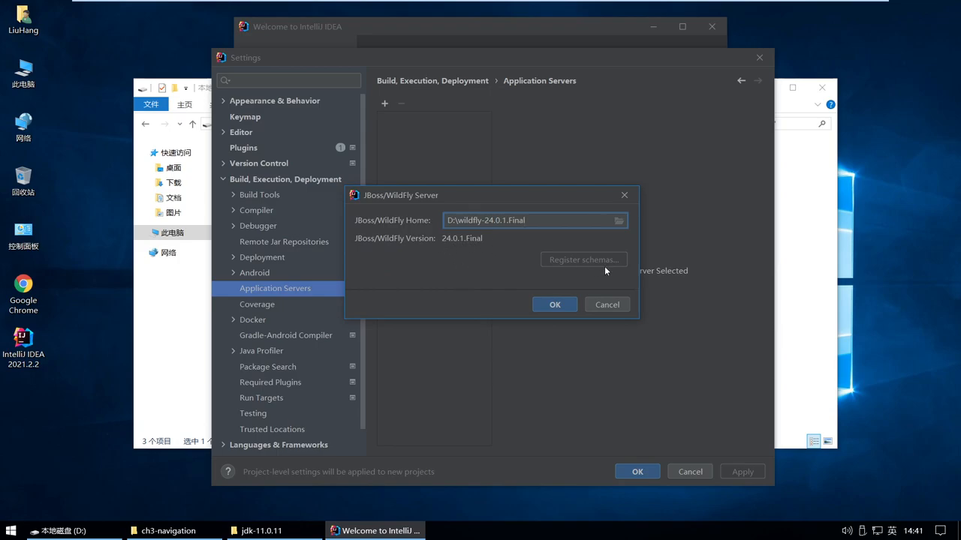
{"action": "mouse_move", "coordinate": [552, 271]}
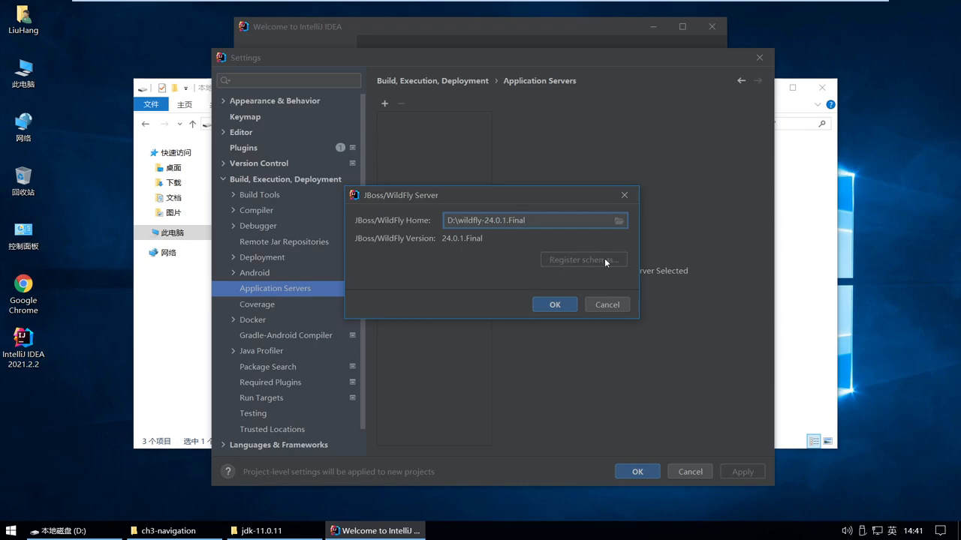
{"action": "mouse_move", "coordinate": [631, 270]}
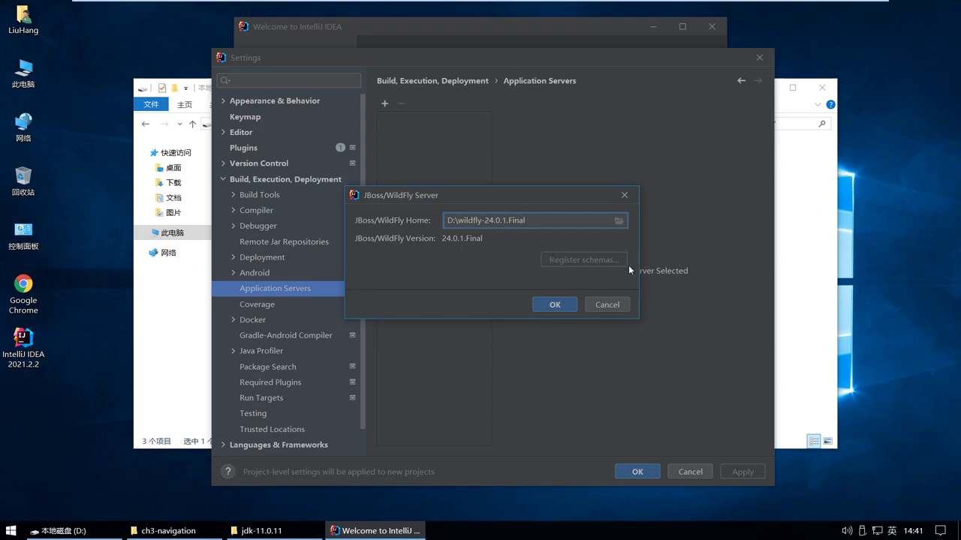
{"action": "mouse_move", "coordinate": [529, 259]}
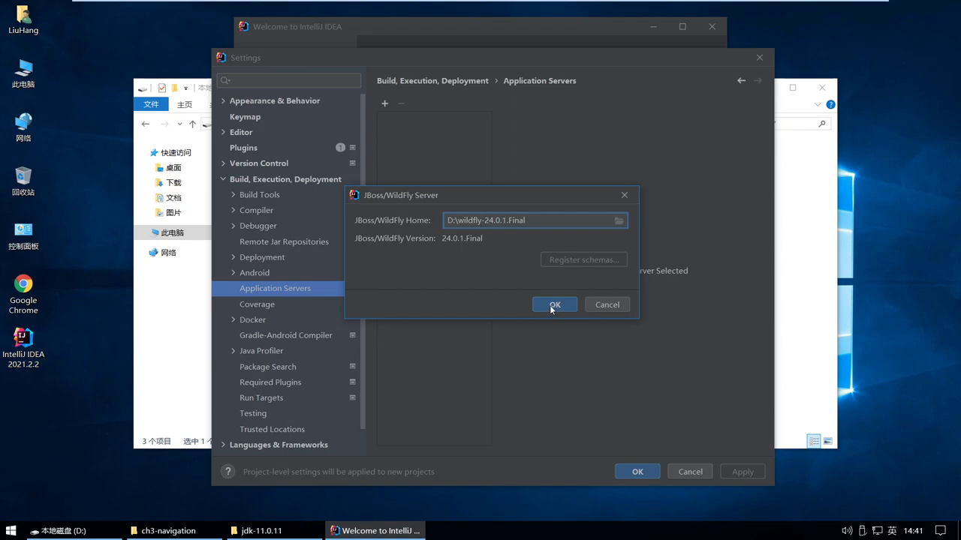
Confirm the WildFly server home, close Settings, and show the welcome screen's Projects page
{"action": "left_click", "coordinate": [554, 304]}
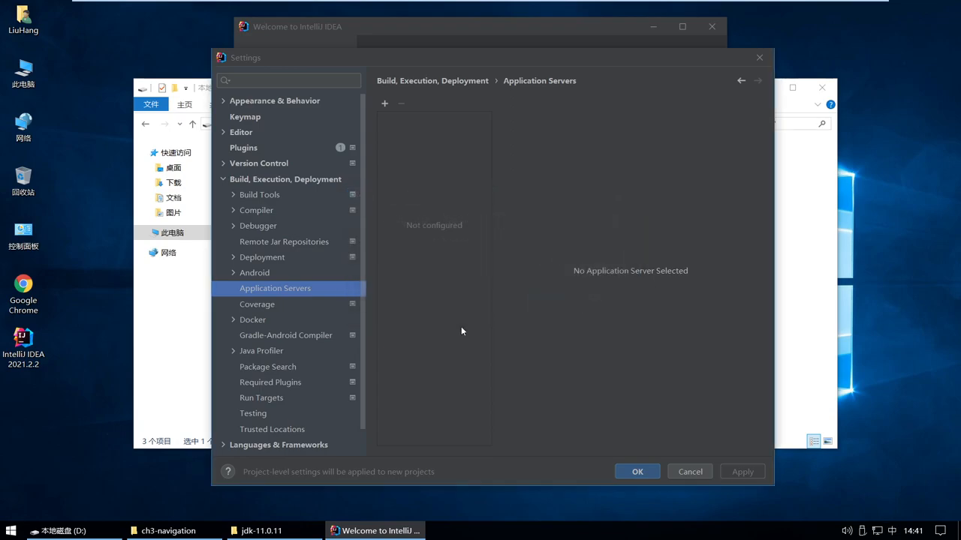
{"action": "mouse_move", "coordinate": [452, 197]}
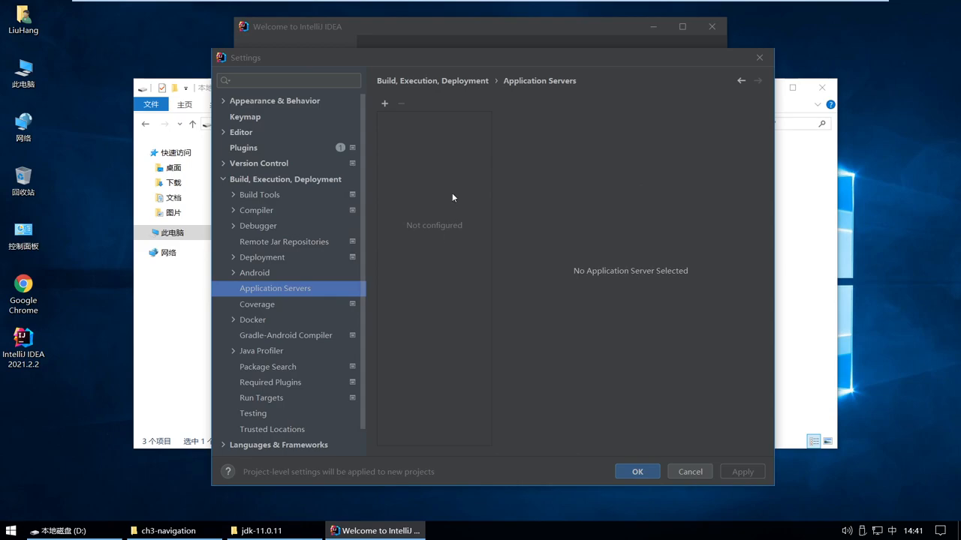
{"action": "left_click", "coordinate": [385, 103]}
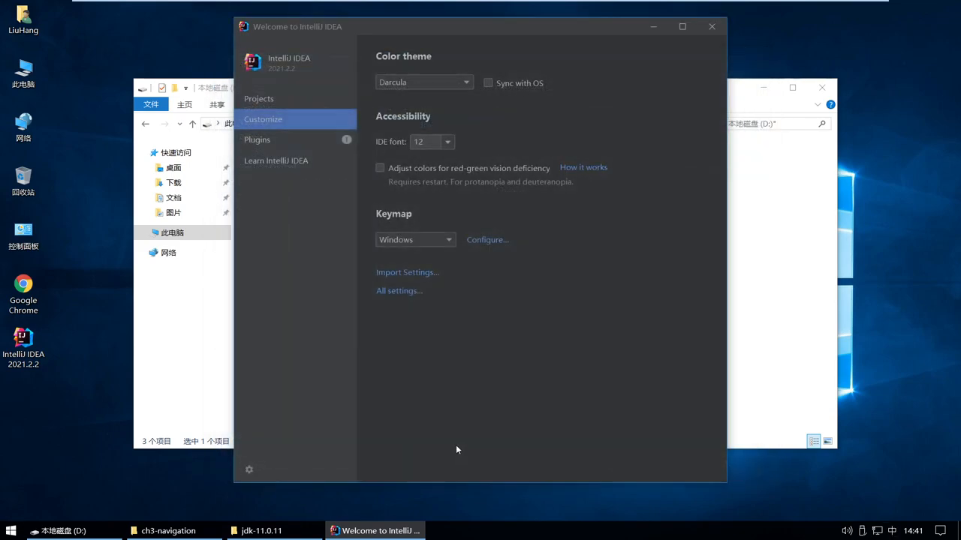
{"action": "left_click", "coordinate": [258, 98]}
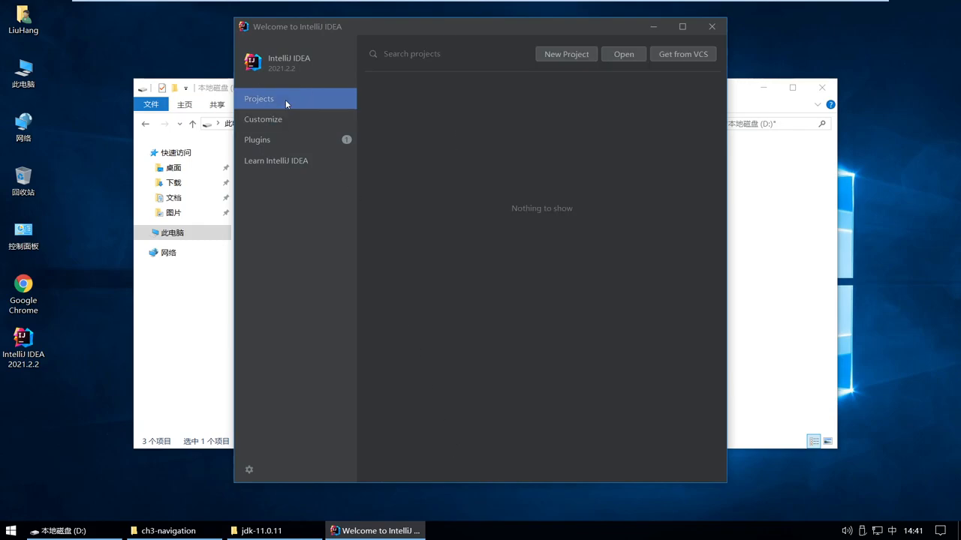
{"action": "mouse_move", "coordinate": [827, 329]}
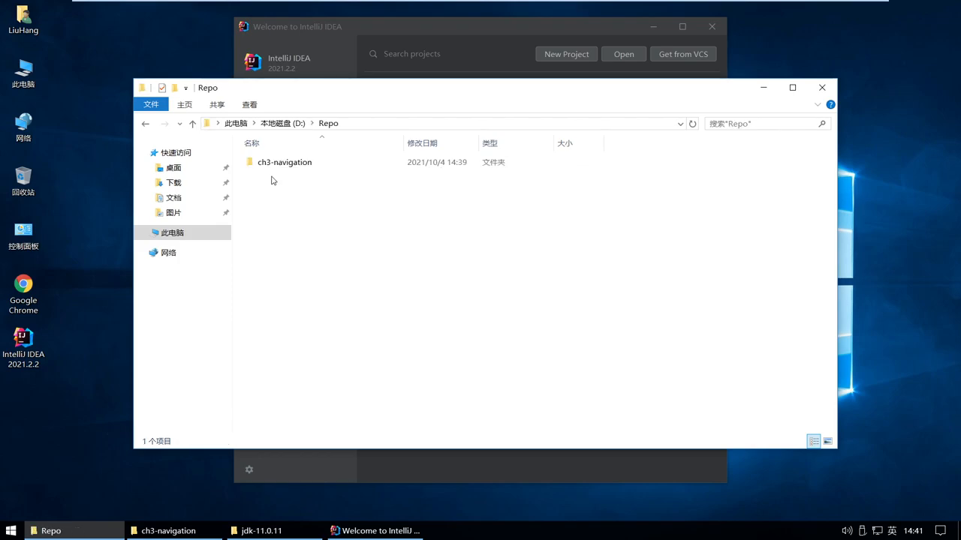
{"action": "mouse_move", "coordinate": [283, 177]}
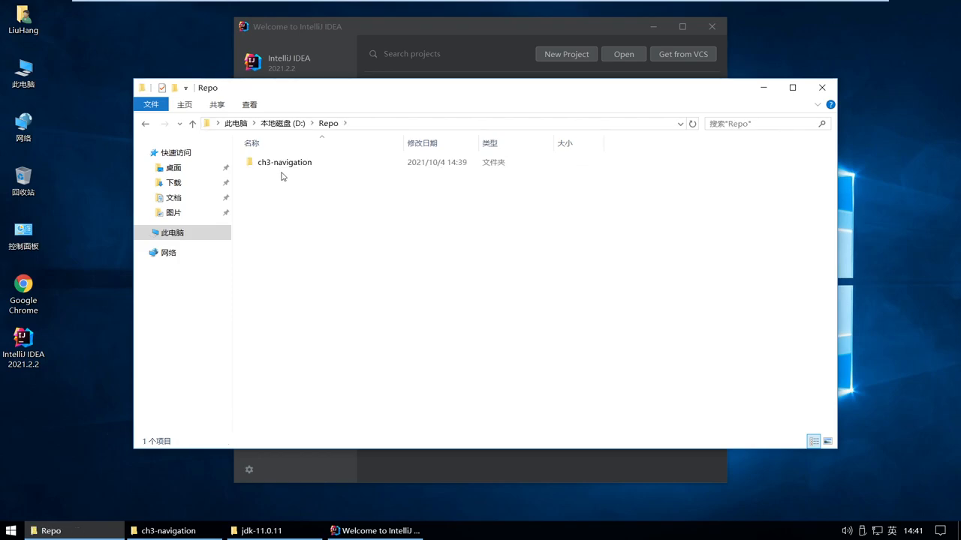
Open D:\Repo\ch3-navigation in Explorer and select its pom file
{"action": "left_click", "coordinate": [284, 162]}
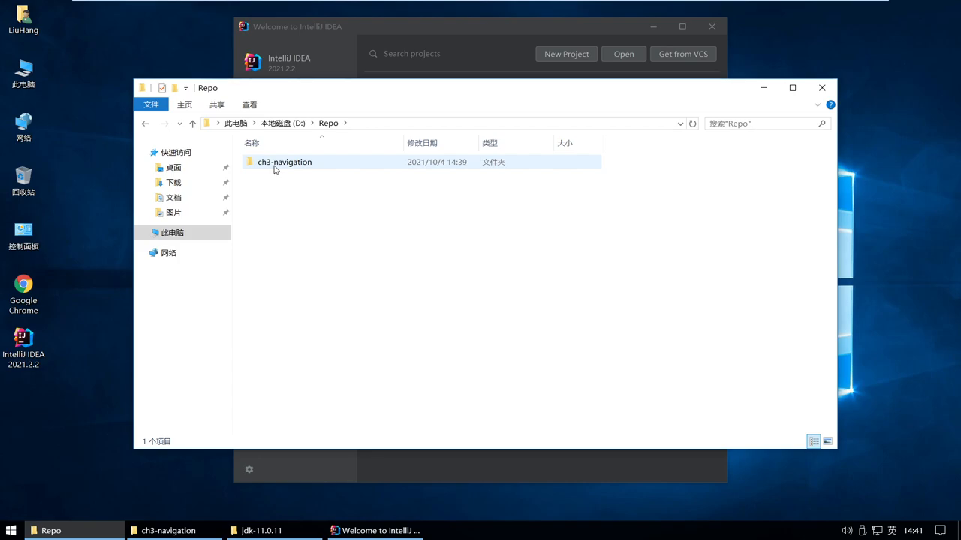
{"action": "double_click", "coordinate": [284, 162]}
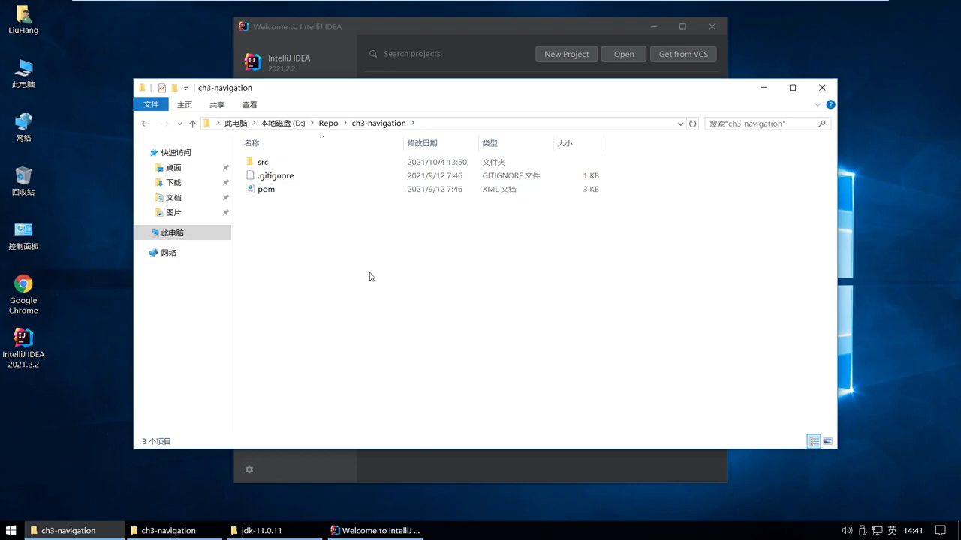
{"action": "mouse_move", "coordinate": [349, 251]}
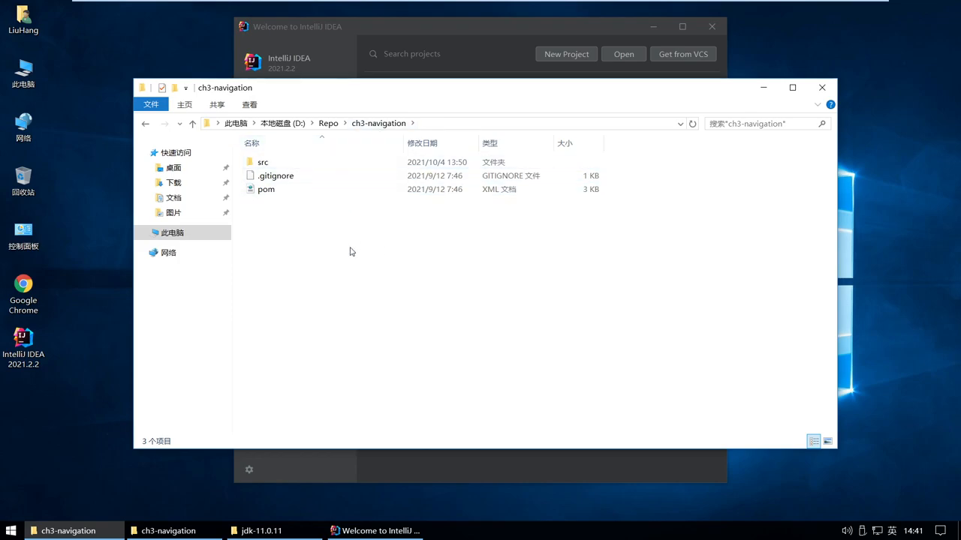
{"action": "left_click", "coordinate": [267, 189]}
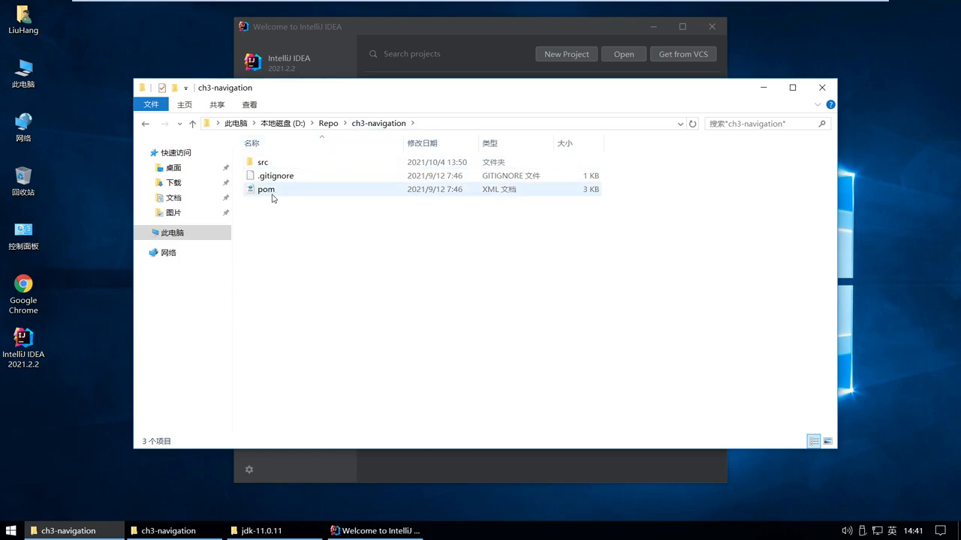
{"action": "left_click", "coordinate": [266, 189]}
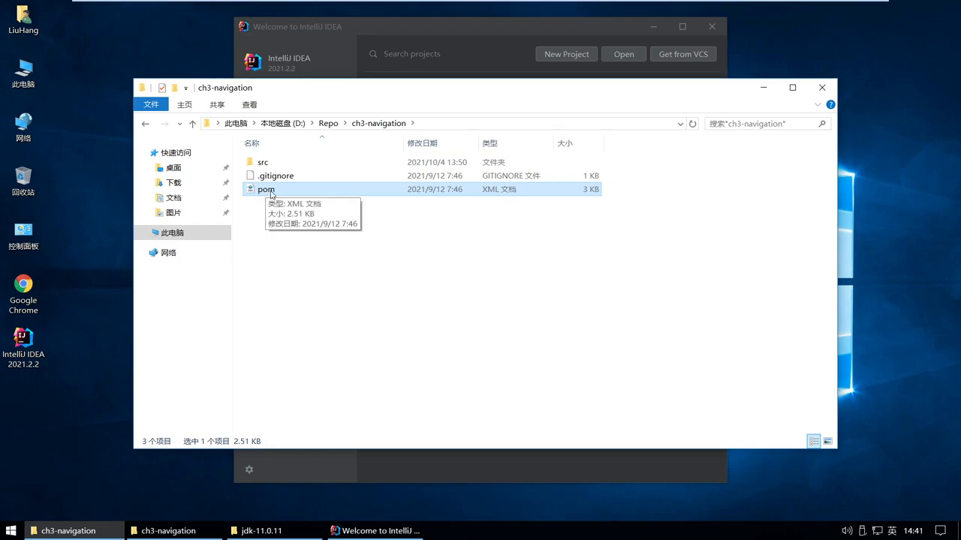
{"action": "mouse_move", "coordinate": [304, 249]}
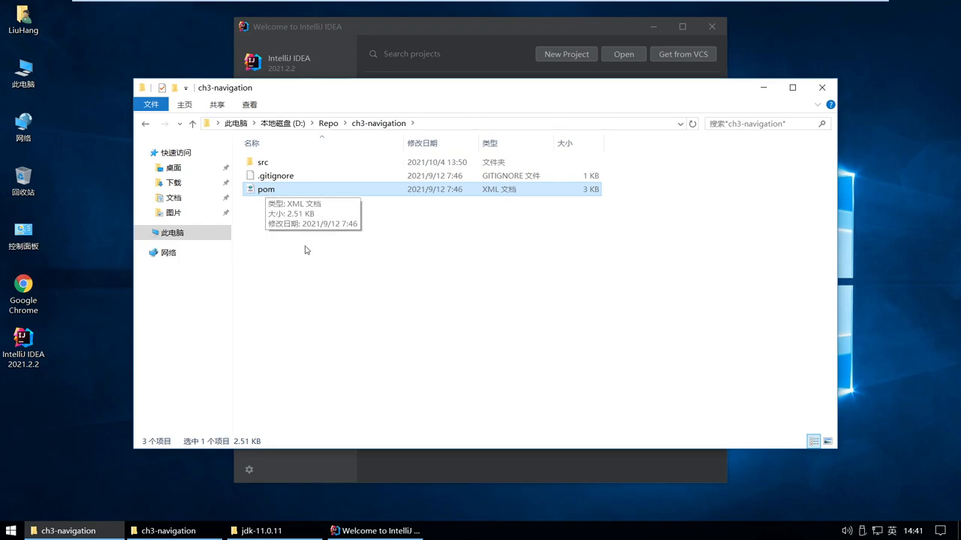
{"action": "mouse_move", "coordinate": [293, 248]}
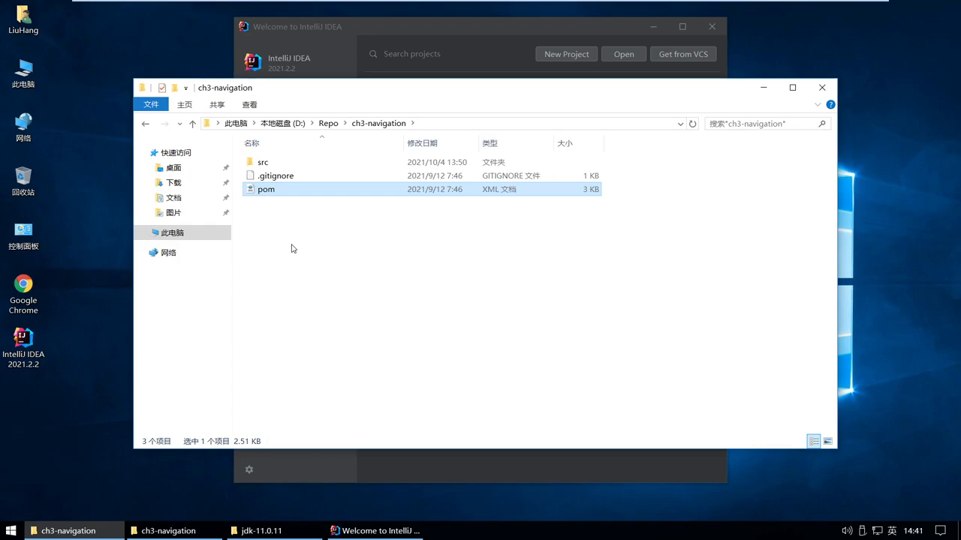
Choose D:\Repo\ch3-navigation as the project to open from the welcome screen
{"action": "left_click", "coordinate": [328, 123]}
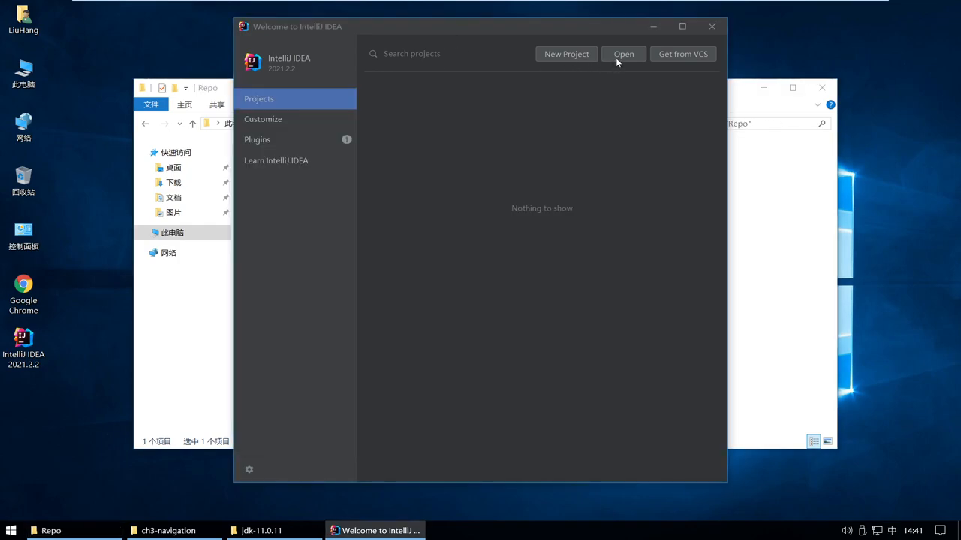
{"action": "left_click", "coordinate": [623, 53]}
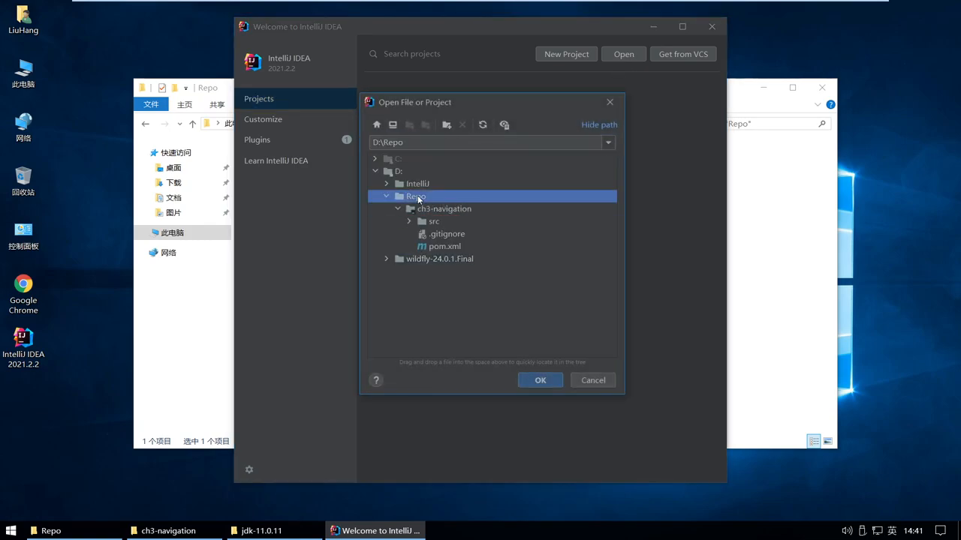
{"action": "left_click", "coordinate": [443, 209]}
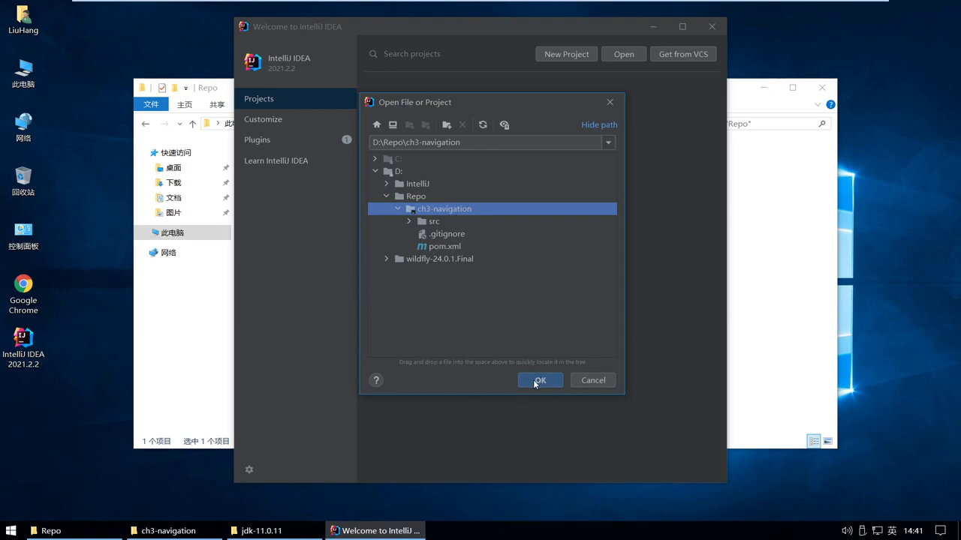
{"action": "left_click", "coordinate": [540, 380]}
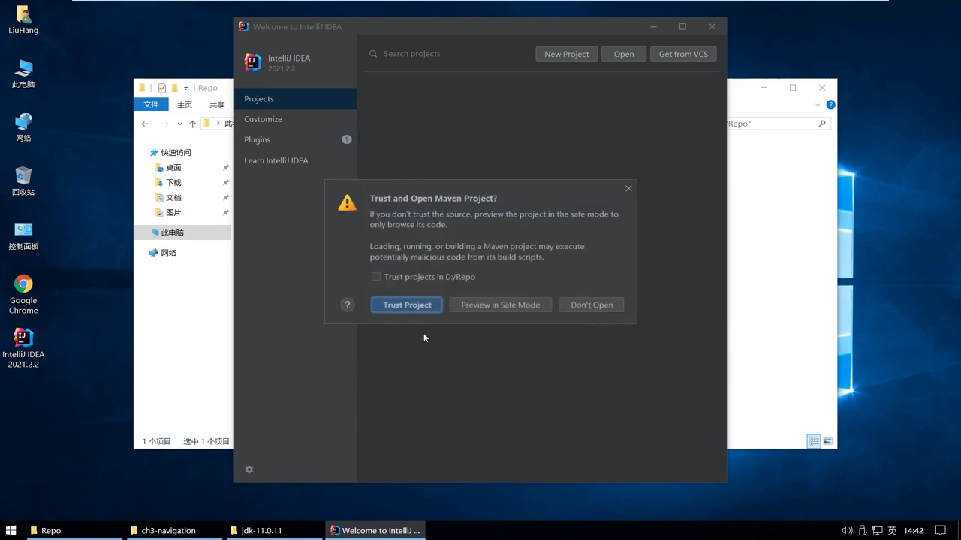
Trust the ch3-navigation Maven project and dismiss the shared-indexes and plugin notices
{"action": "left_click", "coordinate": [406, 304]}
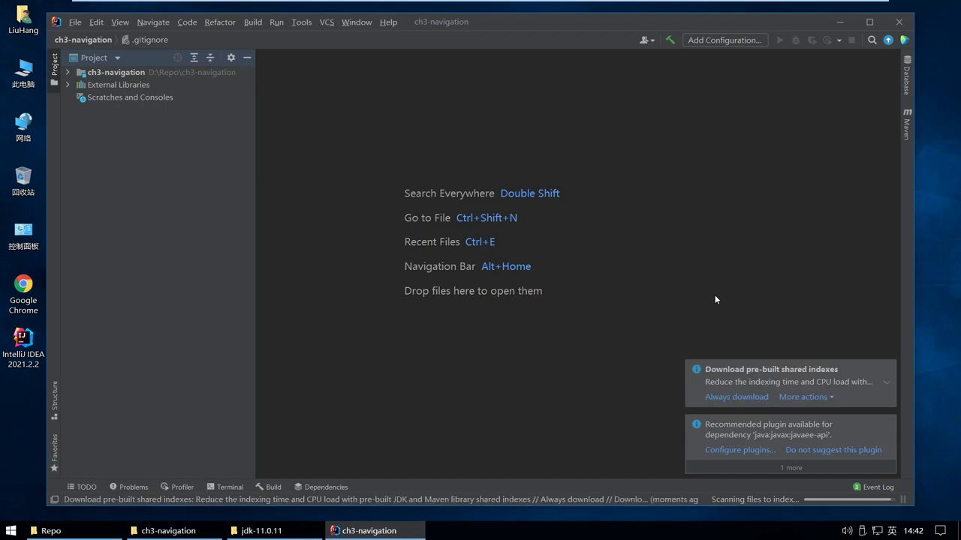
{"action": "left_click", "coordinate": [886, 369]}
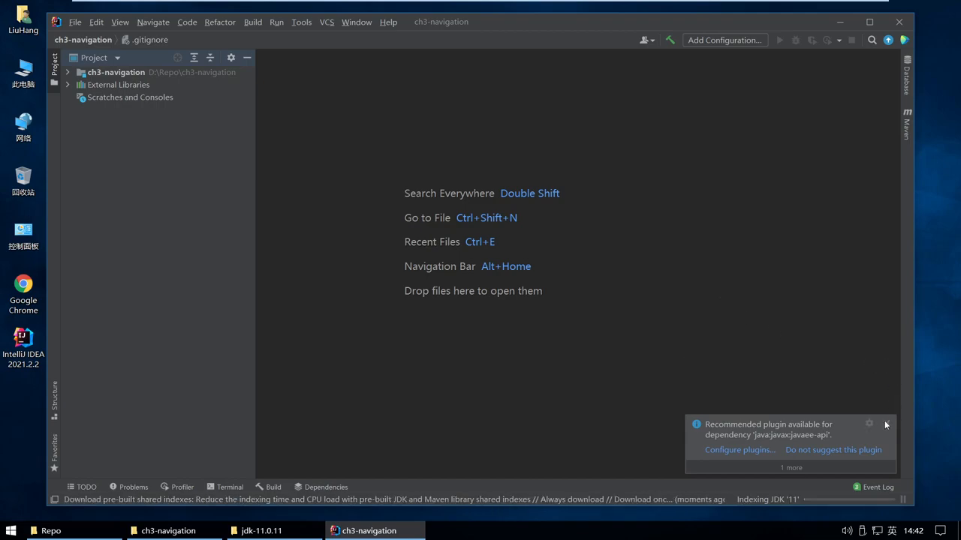
{"action": "left_click", "coordinate": [886, 424]}
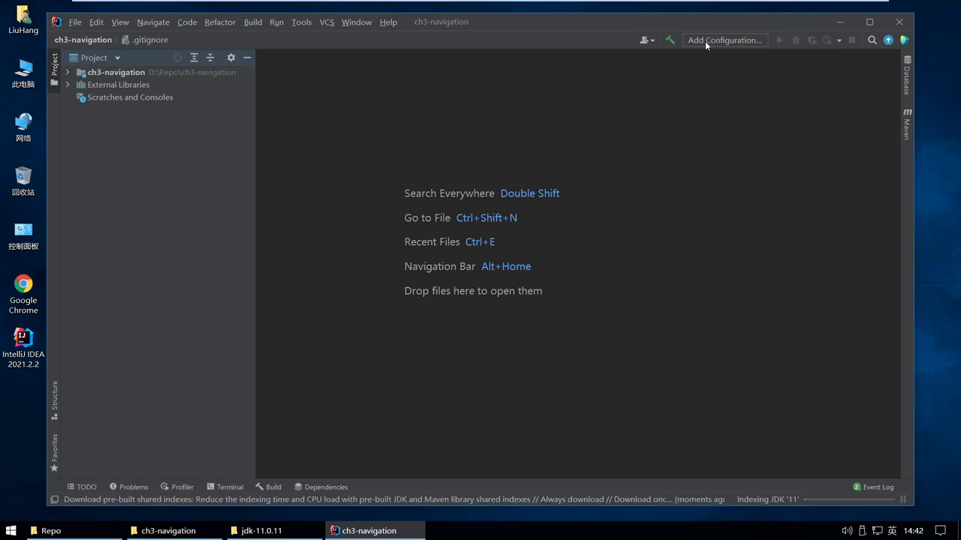
{"action": "mouse_move", "coordinate": [724, 40]}
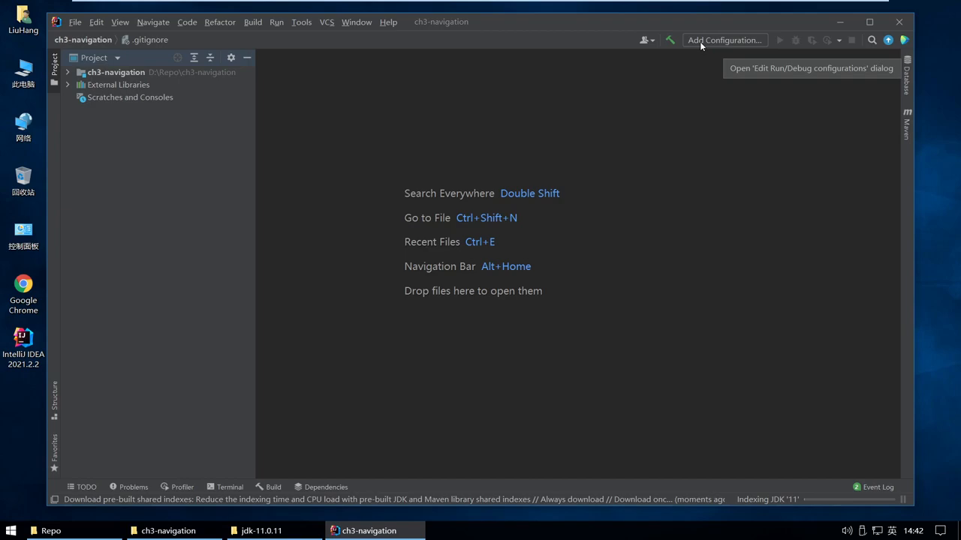
{"action": "left_click", "coordinate": [723, 40]}
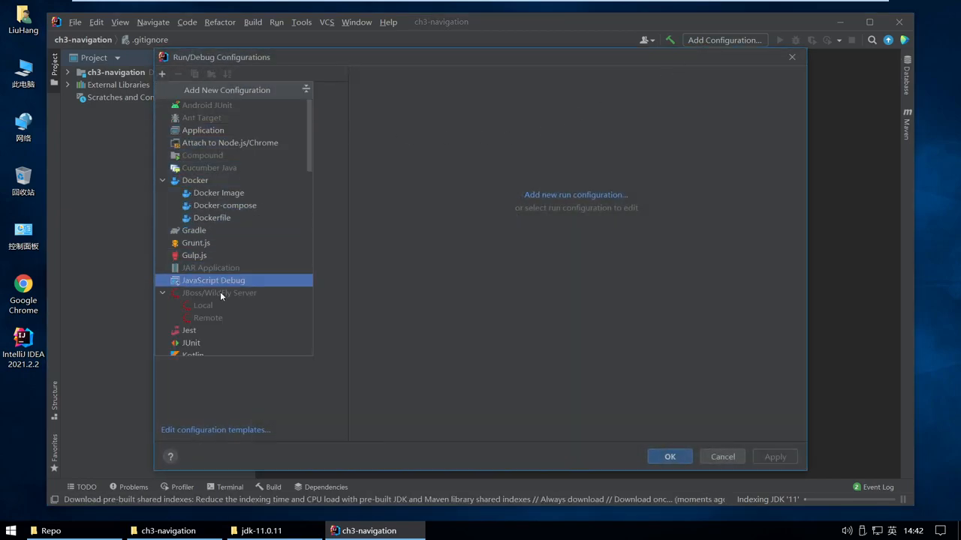
{"action": "left_click", "coordinate": [202, 305]}
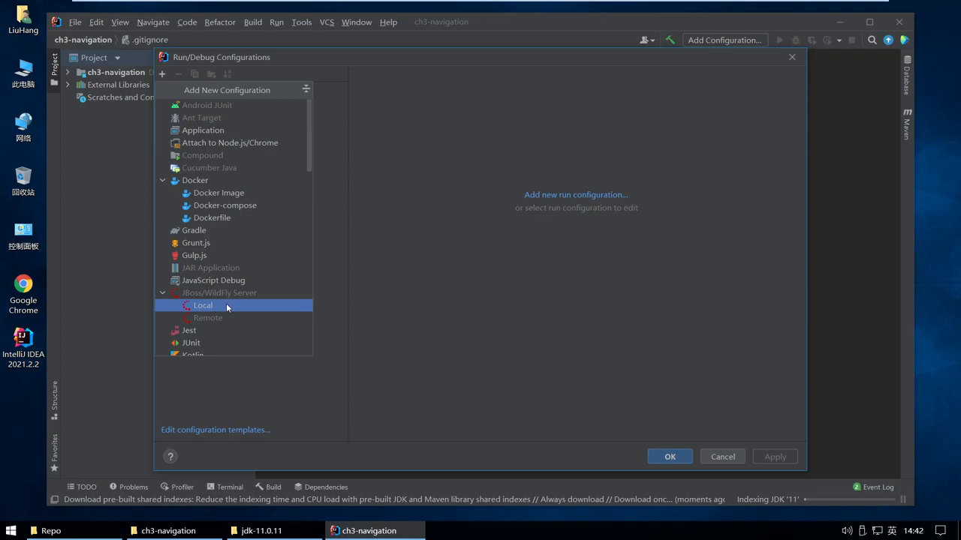
{"action": "left_click", "coordinate": [722, 456]}
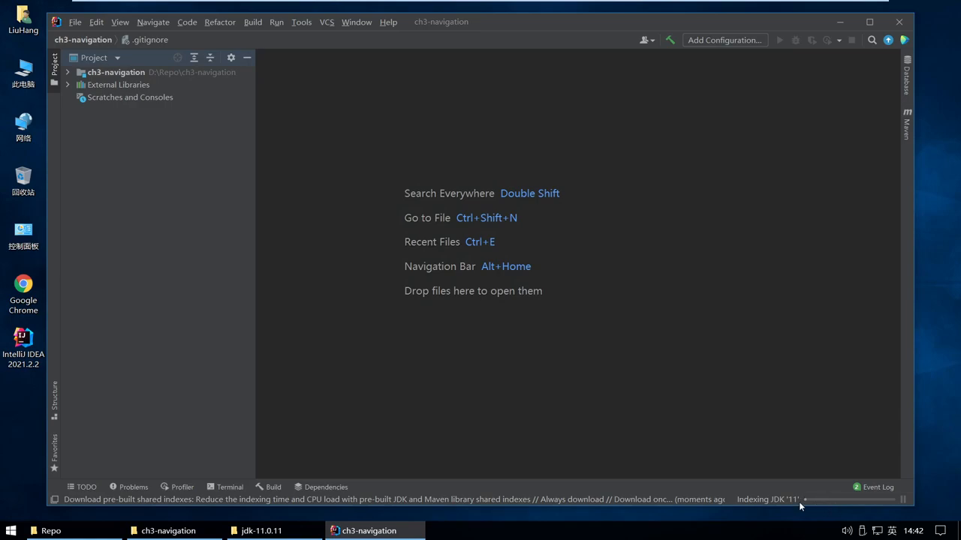
{"action": "mouse_move", "coordinate": [762, 500]}
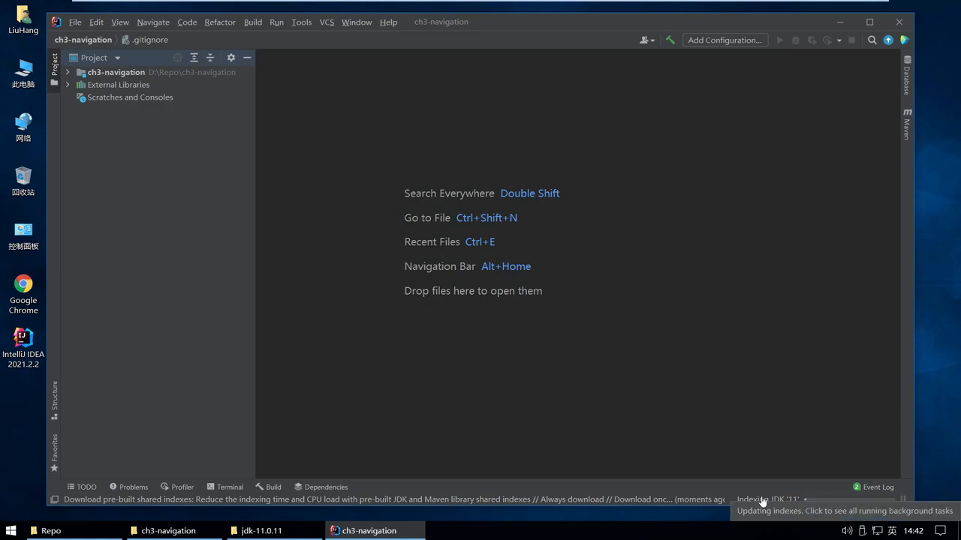
{"action": "mouse_move", "coordinate": [774, 501]}
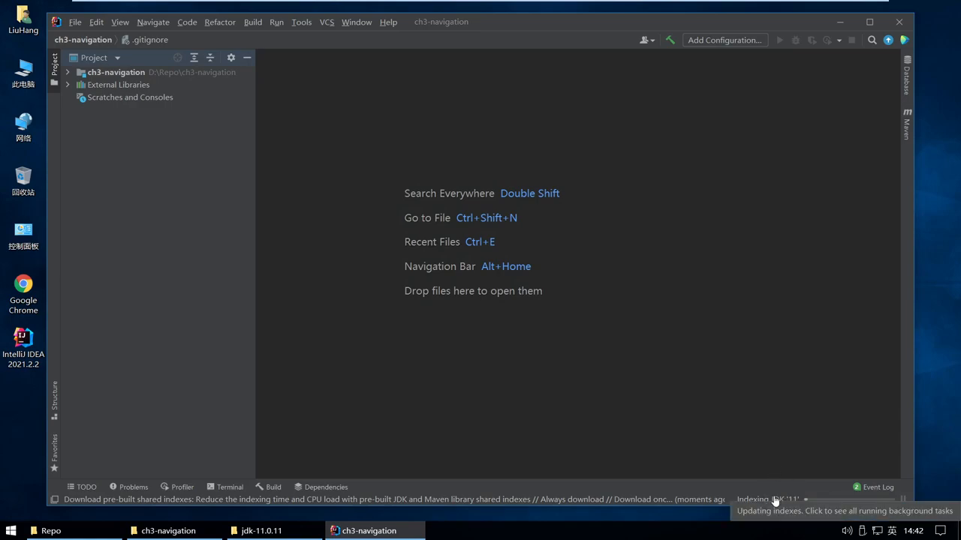
{"action": "mouse_move", "coordinate": [791, 435]}
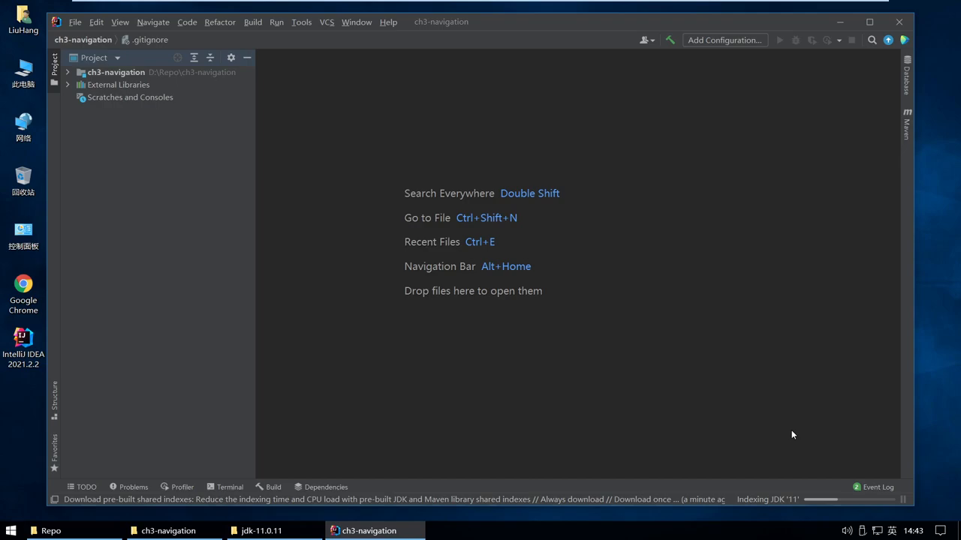
{"action": "mouse_move", "coordinate": [787, 456]}
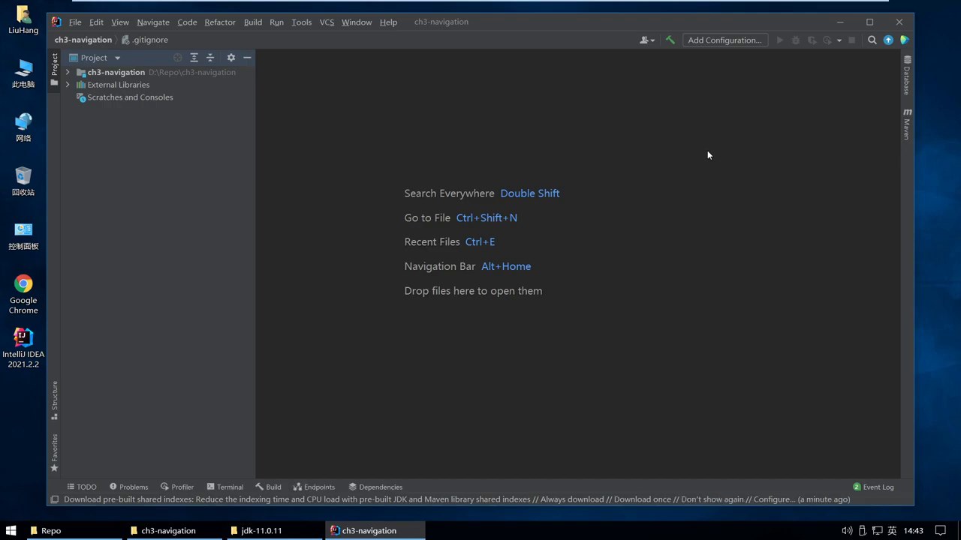
Add a local JBoss/WildFly Server run configuration and show its Deployment settings
{"action": "left_click", "coordinate": [722, 40]}
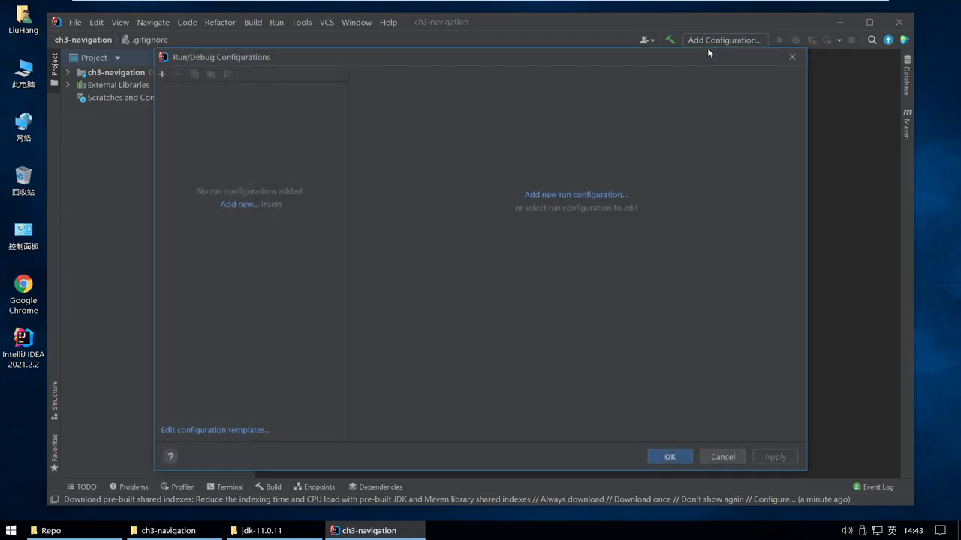
{"action": "left_click", "coordinate": [161, 73]}
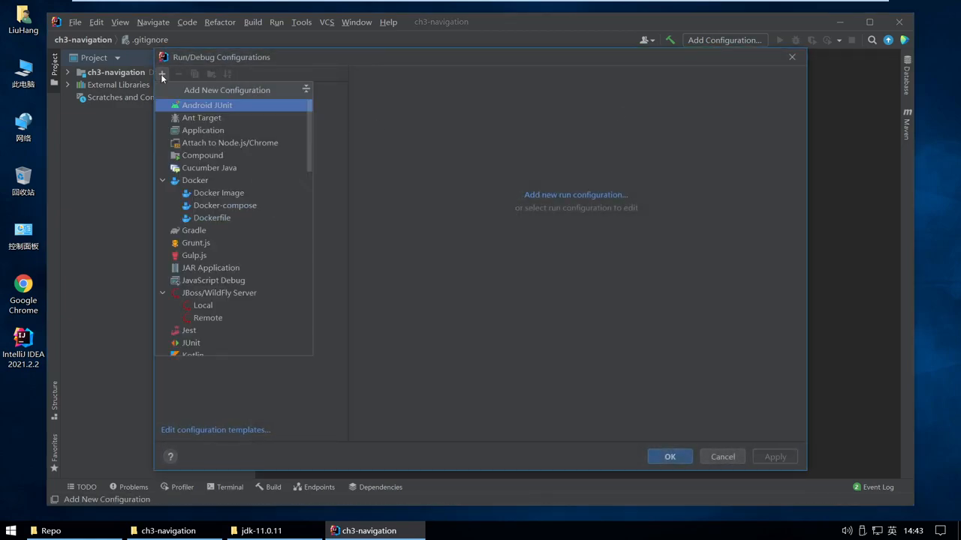
{"action": "left_click", "coordinate": [203, 305]}
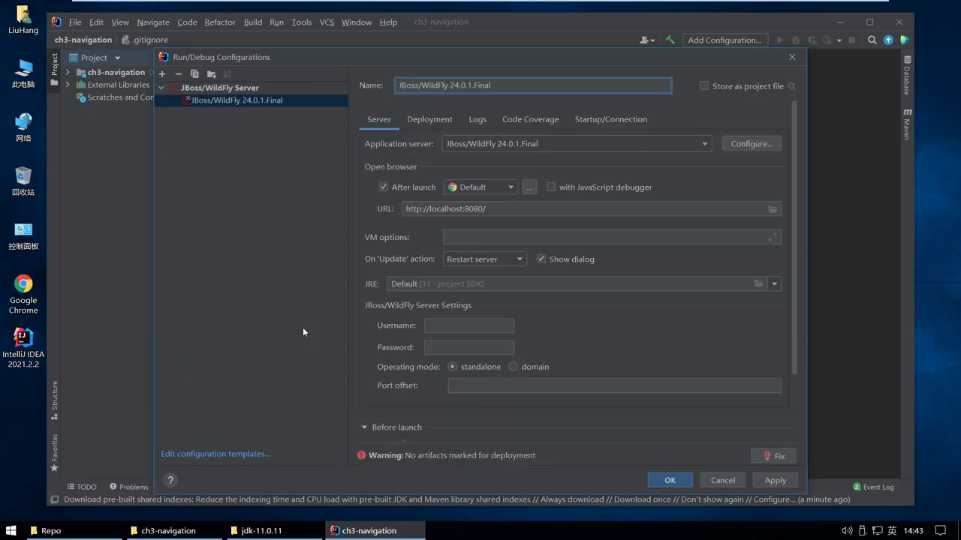
{"action": "mouse_move", "coordinate": [439, 229]}
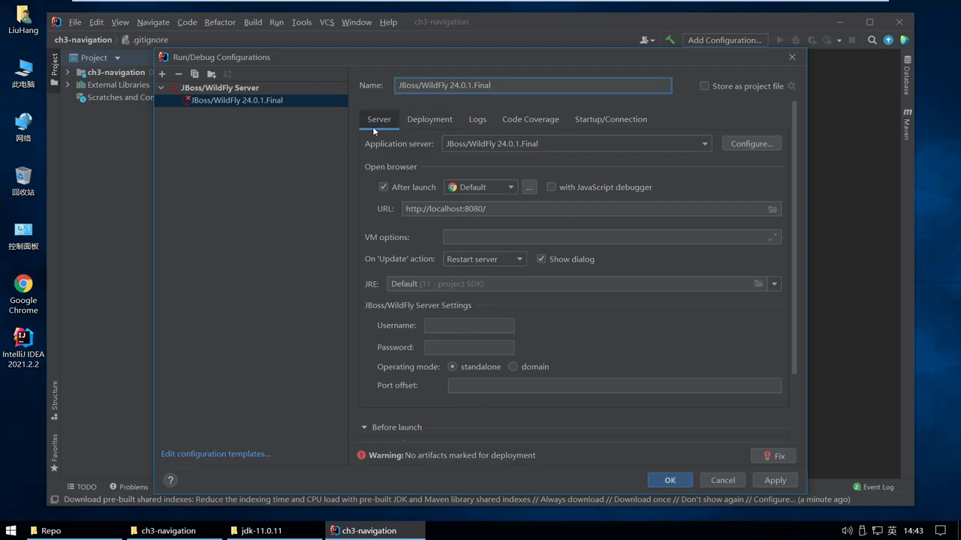
{"action": "left_click", "coordinate": [430, 118]}
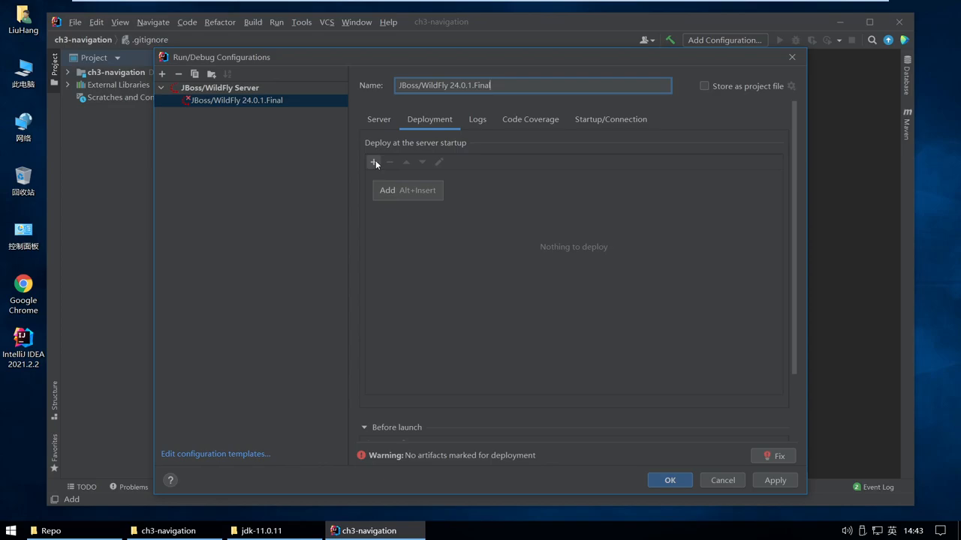
Deploy the ch3-navigation:war exploded artifact at startup, then check the URL localhost:8080/ch3-navigation/
{"action": "left_click", "coordinate": [373, 162]}
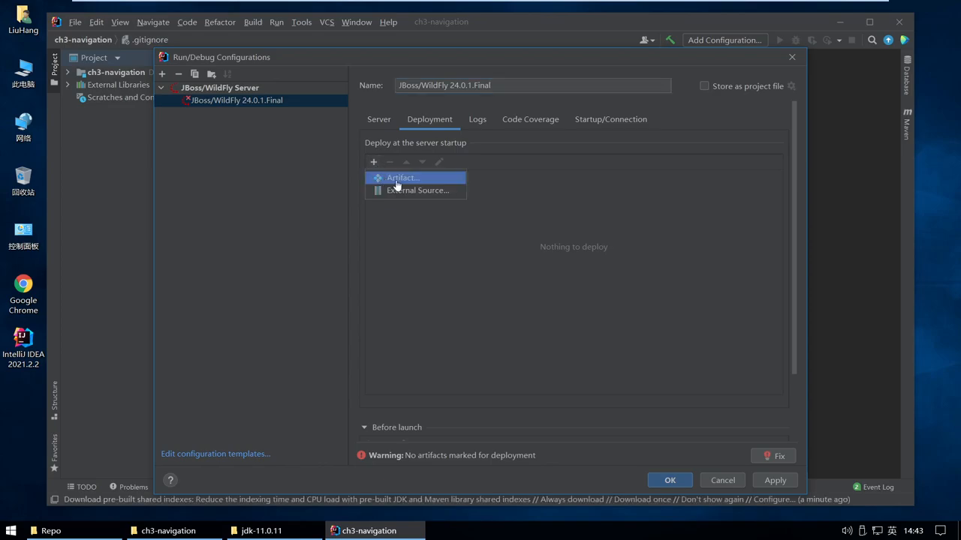
{"action": "mouse_move", "coordinate": [390, 183]}
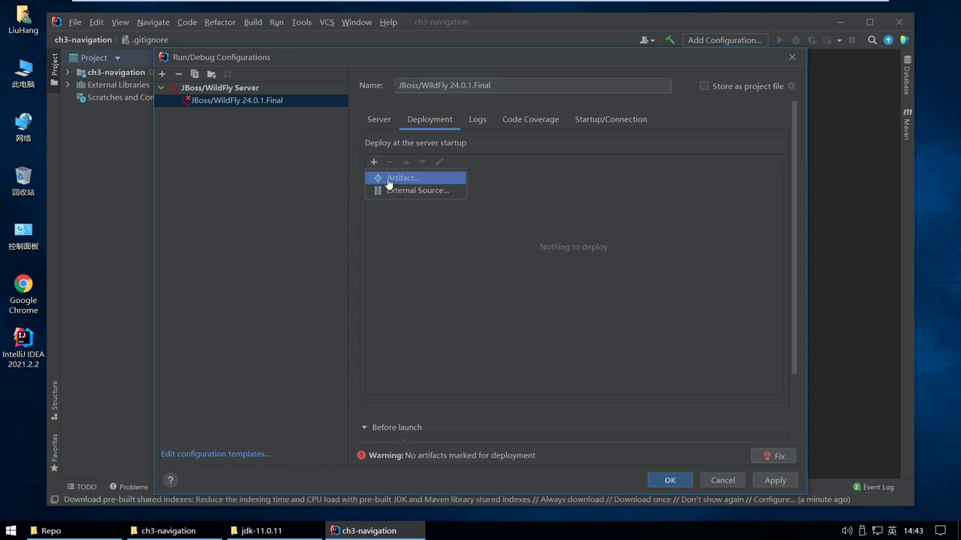
{"action": "left_click", "coordinate": [403, 177]}
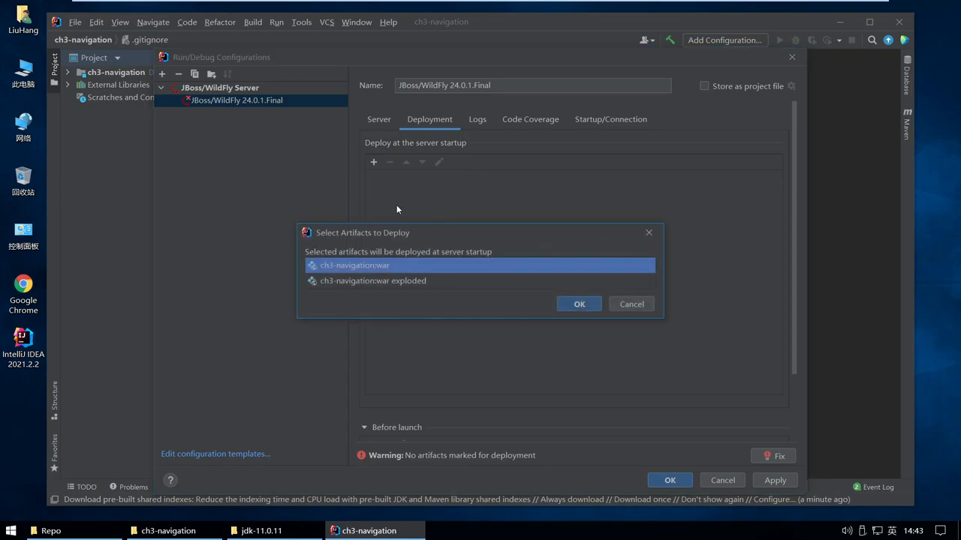
{"action": "left_click", "coordinate": [373, 281]}
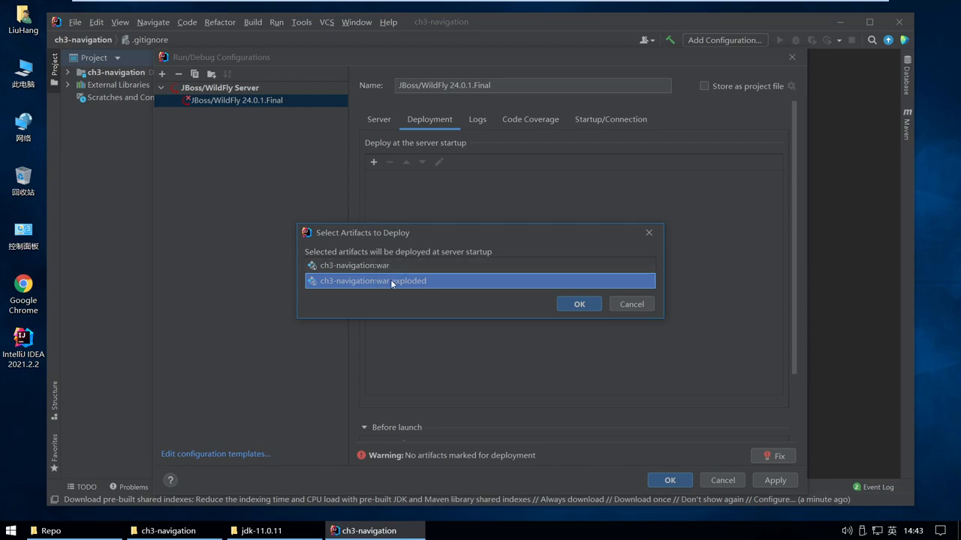
{"action": "mouse_move", "coordinate": [453, 290]}
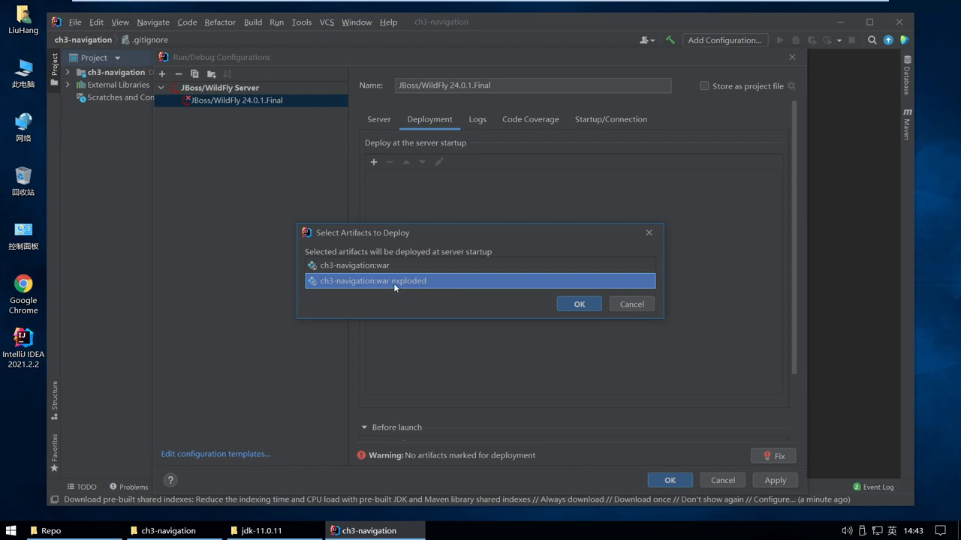
{"action": "left_click", "coordinate": [578, 304]}
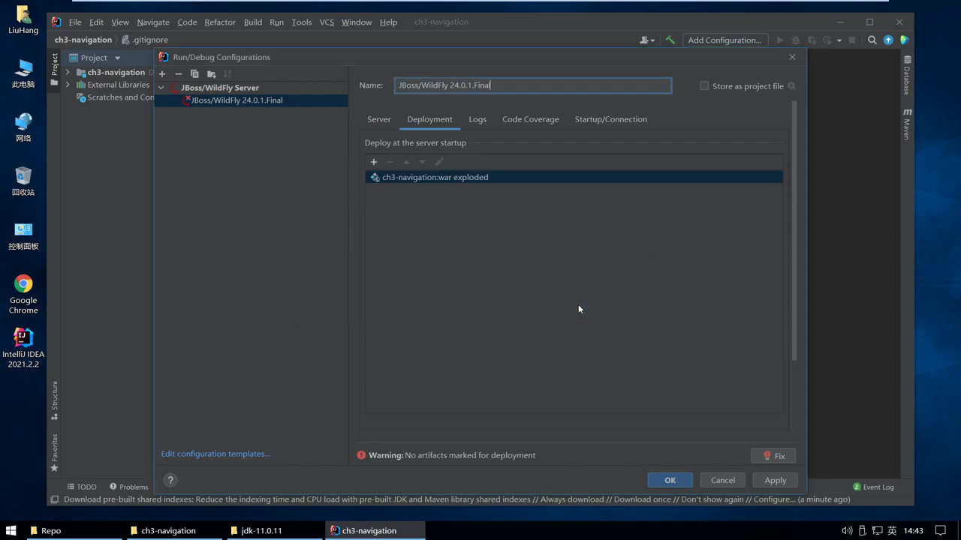
{"action": "left_click", "coordinate": [378, 119]}
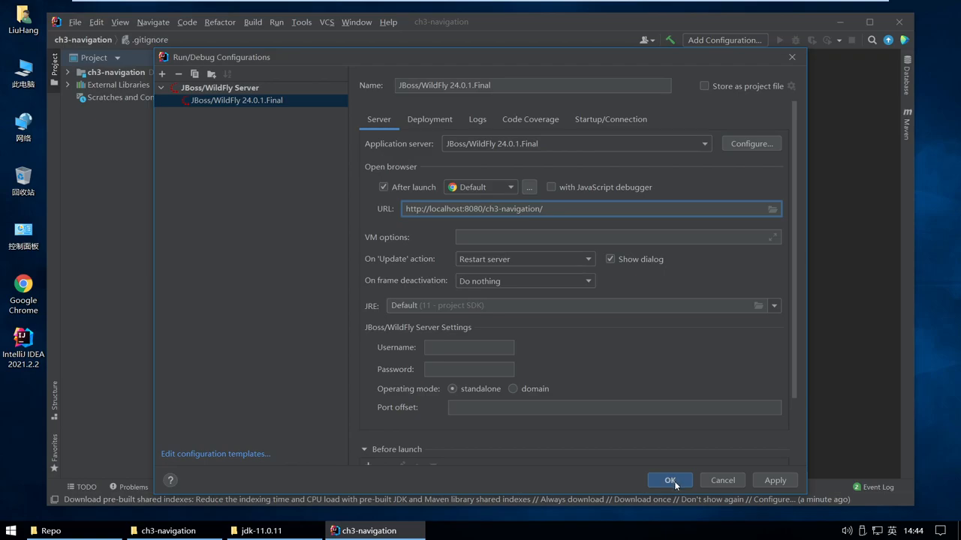
Save the WildFly run configuration and select ch3-navigation:war exploded in Services
{"action": "left_click", "coordinate": [669, 480]}
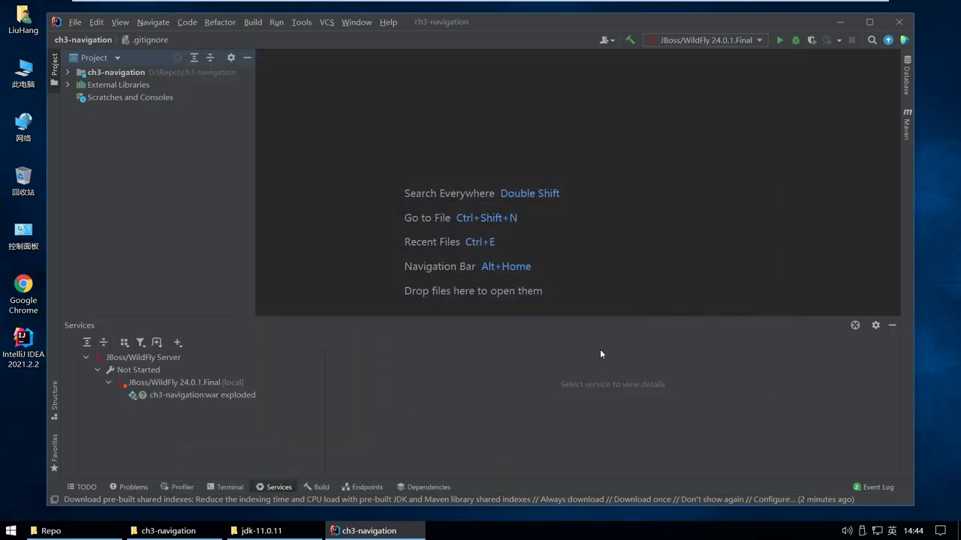
{"action": "mouse_move", "coordinate": [259, 387]}
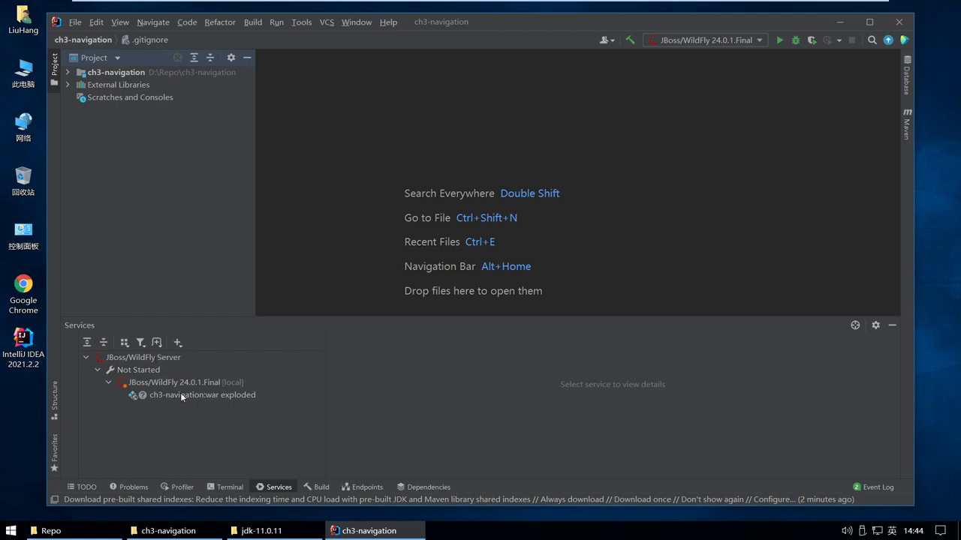
{"action": "left_click", "coordinate": [202, 395]}
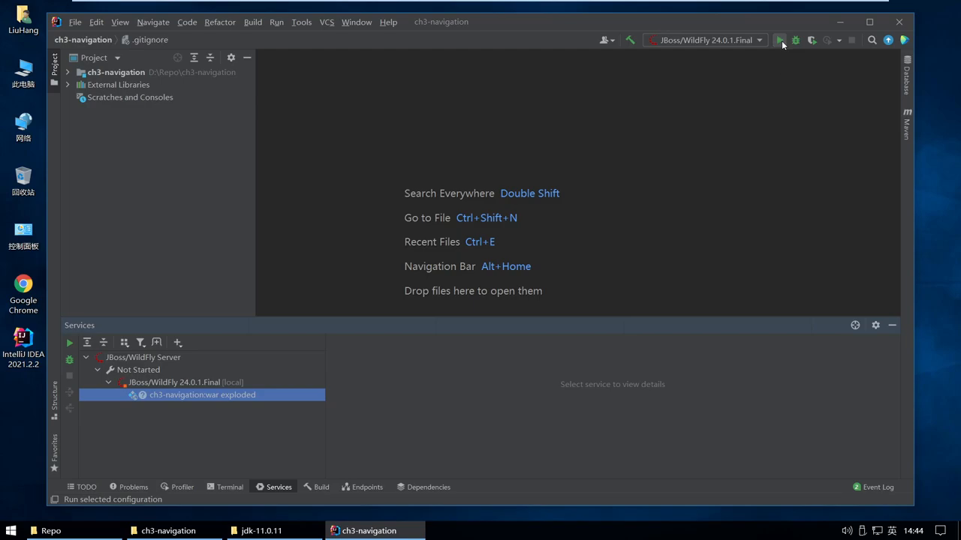
Run the JBoss/WildFly 24.0.1.Final configuration and scroll through the server log
{"action": "left_click", "coordinate": [779, 40]}
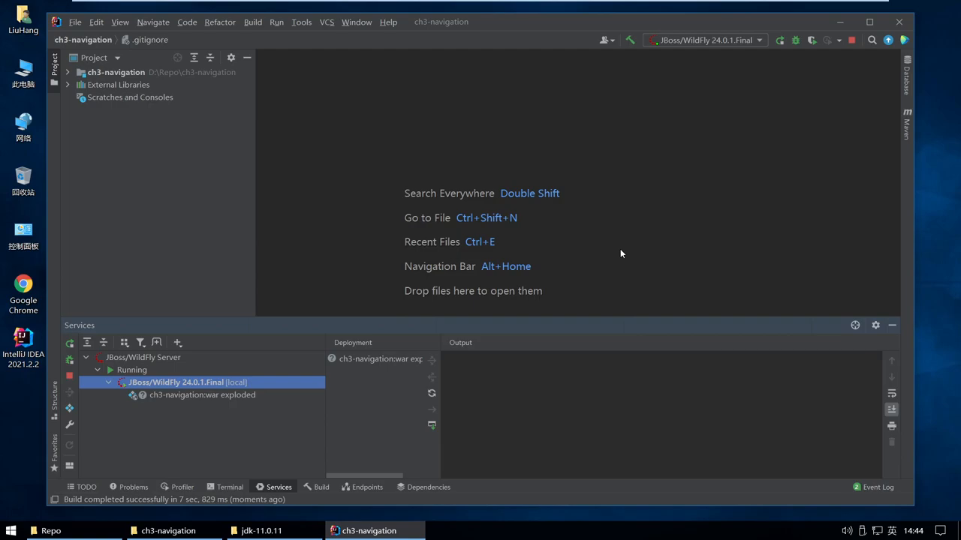
{"action": "mouse_move", "coordinate": [598, 266]}
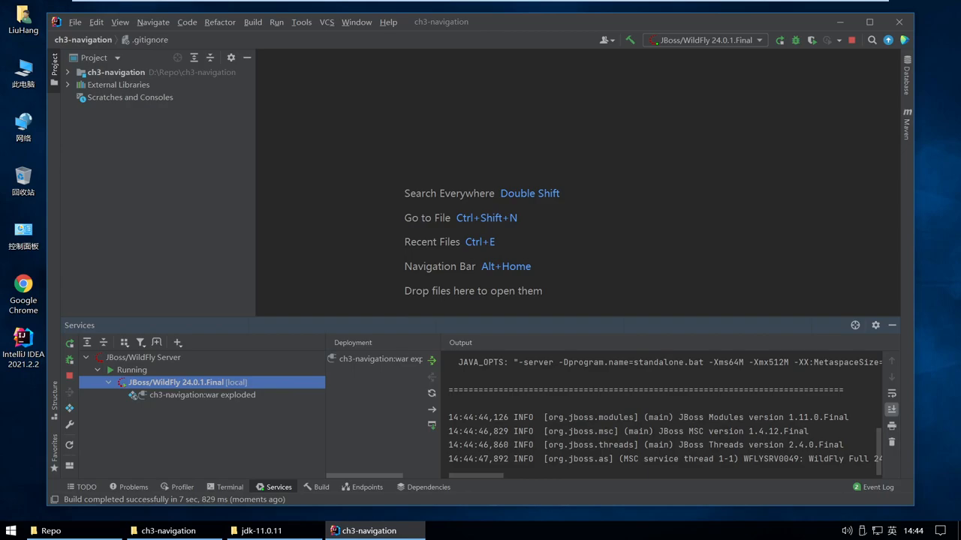
{"action": "scroll", "scroll_direction": "down", "scroll_amount": 3}
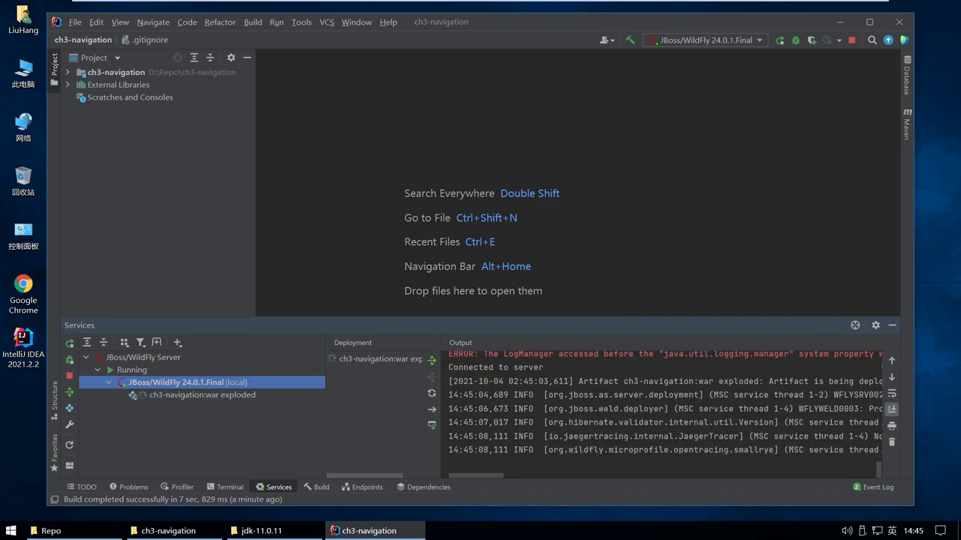
{"action": "scroll", "scroll_direction": "down", "scroll_amount": 3}
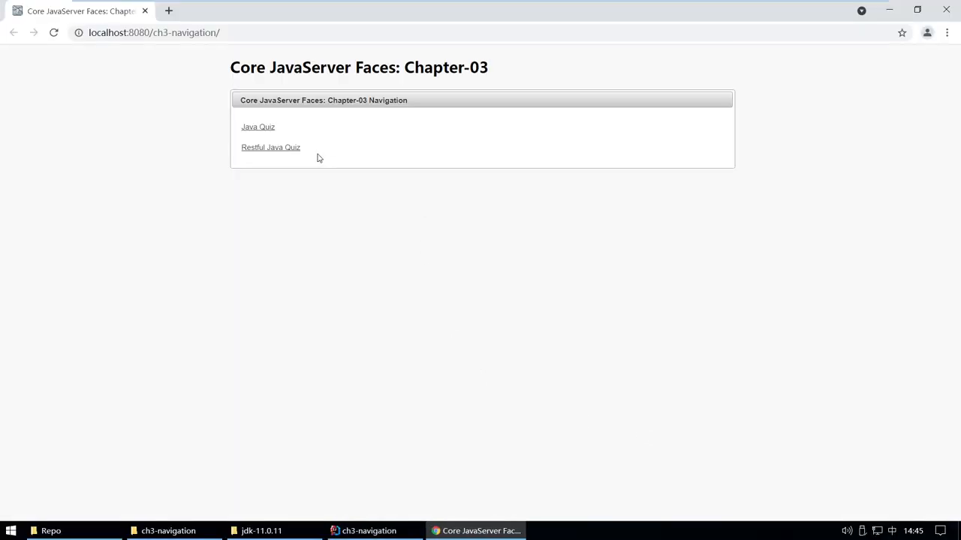
Check the Java Quiz and Home pages at localhost:8080/ch3-navigation, then minimize Chrome
{"action": "left_click", "coordinate": [259, 126]}
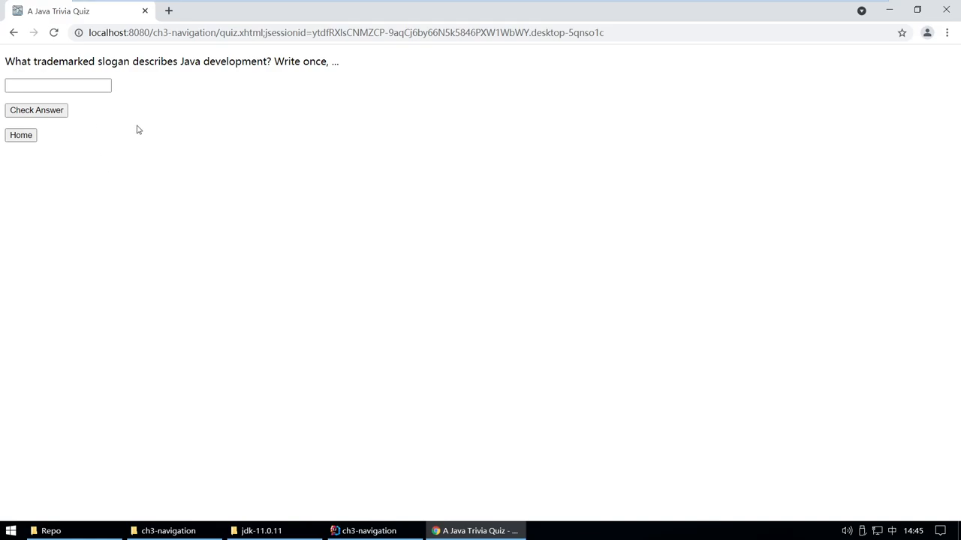
{"action": "left_click", "coordinate": [21, 135]}
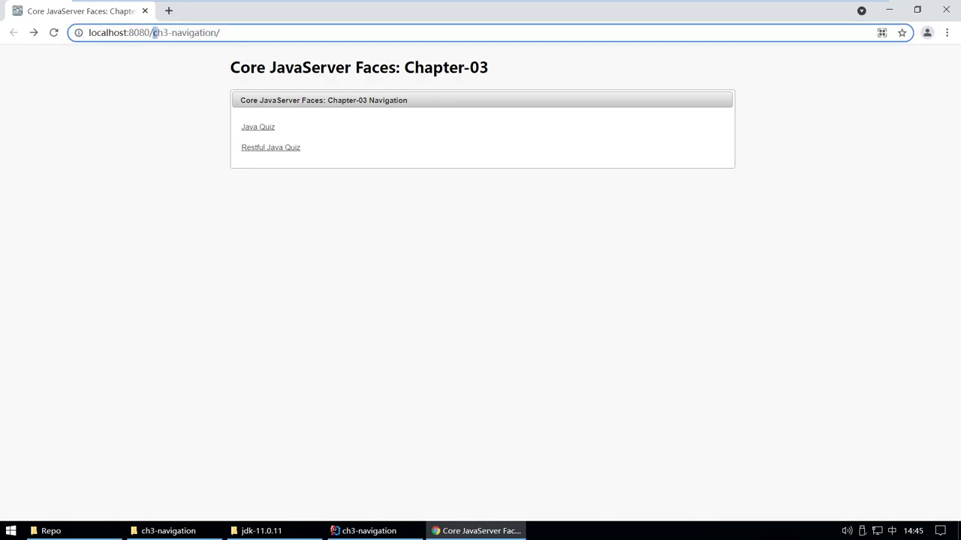
{"action": "double_click", "coordinate": [188, 32]}
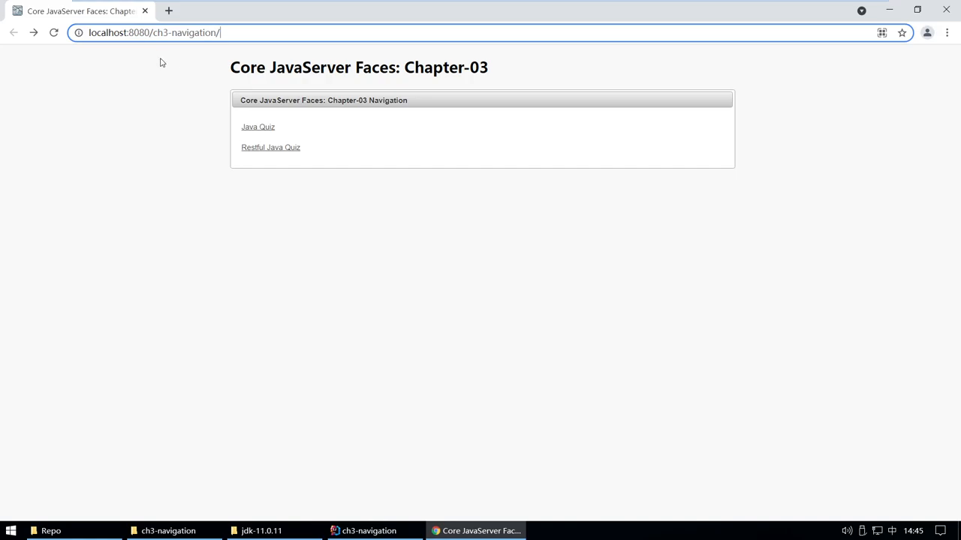
{"action": "double_click", "coordinate": [185, 33]}
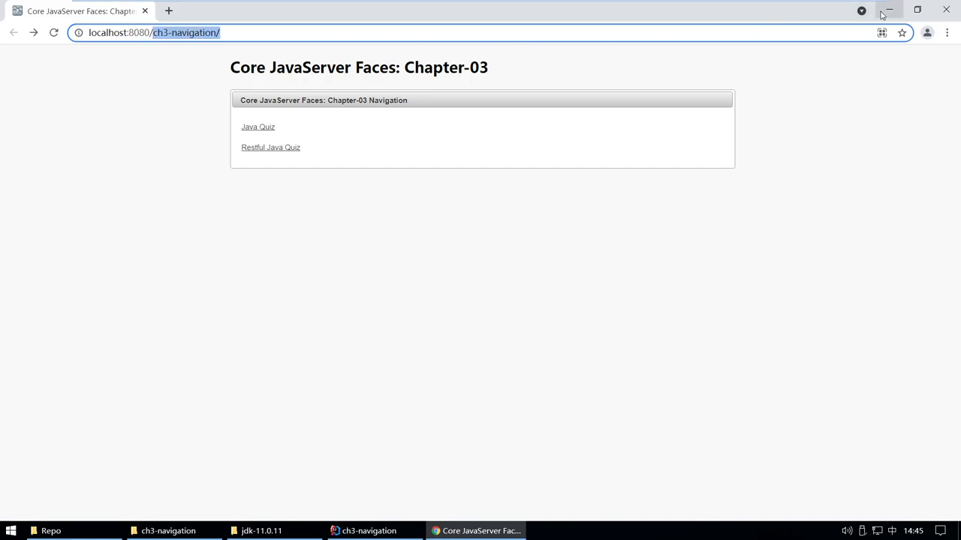
{"action": "left_click", "coordinate": [368, 531]}
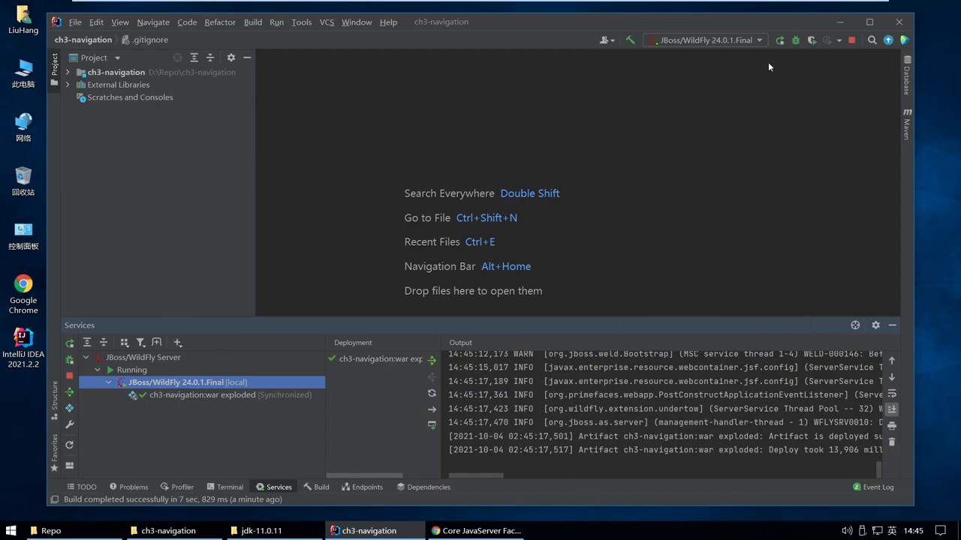
From the WildFly run configuration's Deployment tab, edit the ch3-navigation:war exploded artifact
{"action": "left_click", "coordinate": [704, 40]}
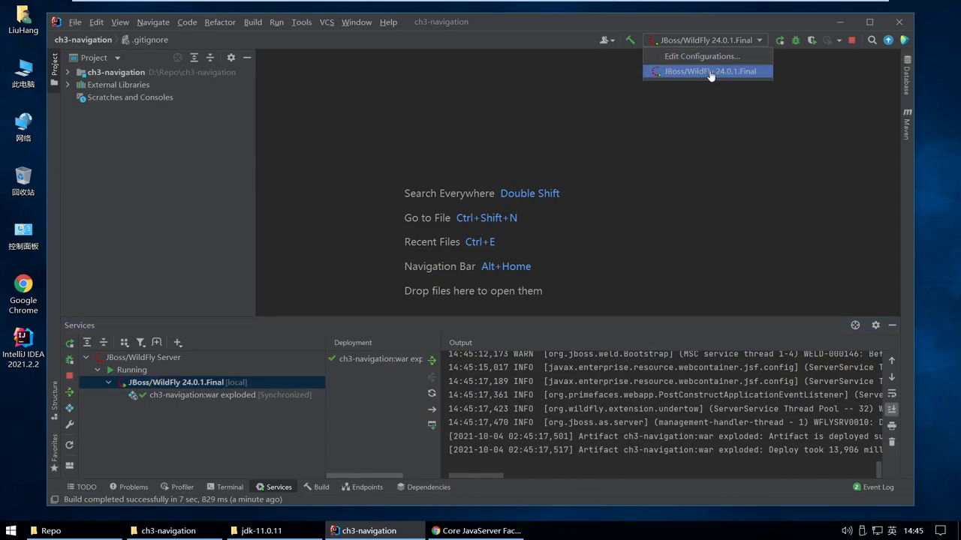
{"action": "left_click", "coordinate": [701, 56]}
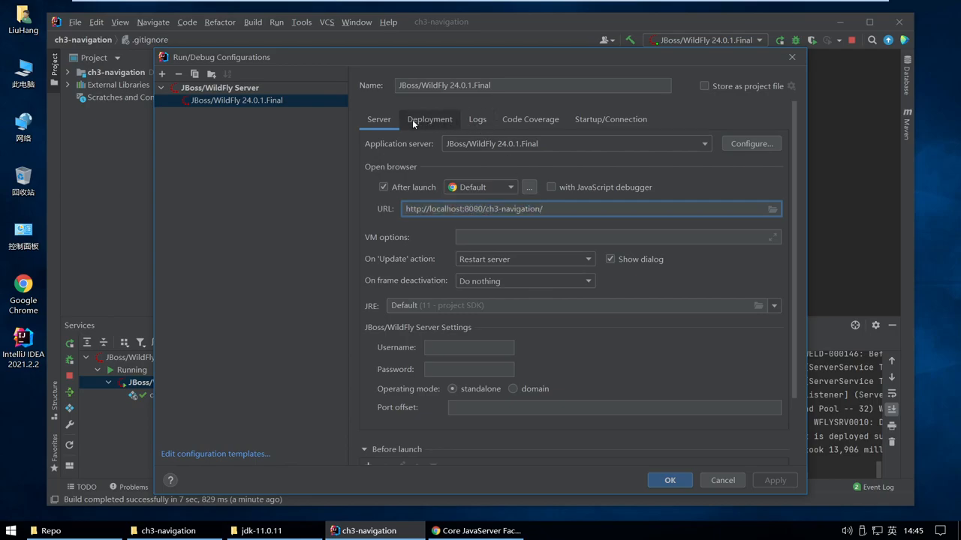
{"action": "left_click", "coordinate": [429, 119]}
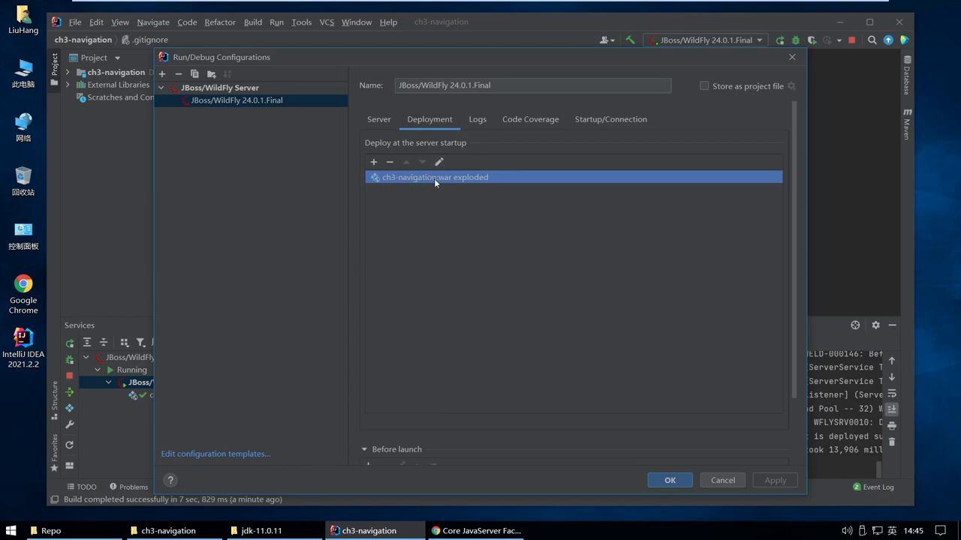
{"action": "mouse_move", "coordinate": [440, 162]}
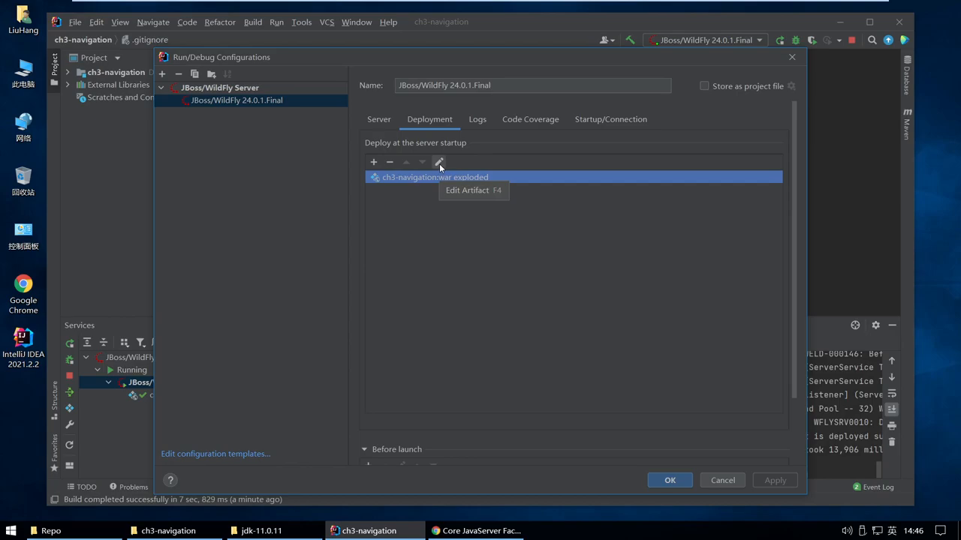
{"action": "left_click", "coordinate": [439, 162]}
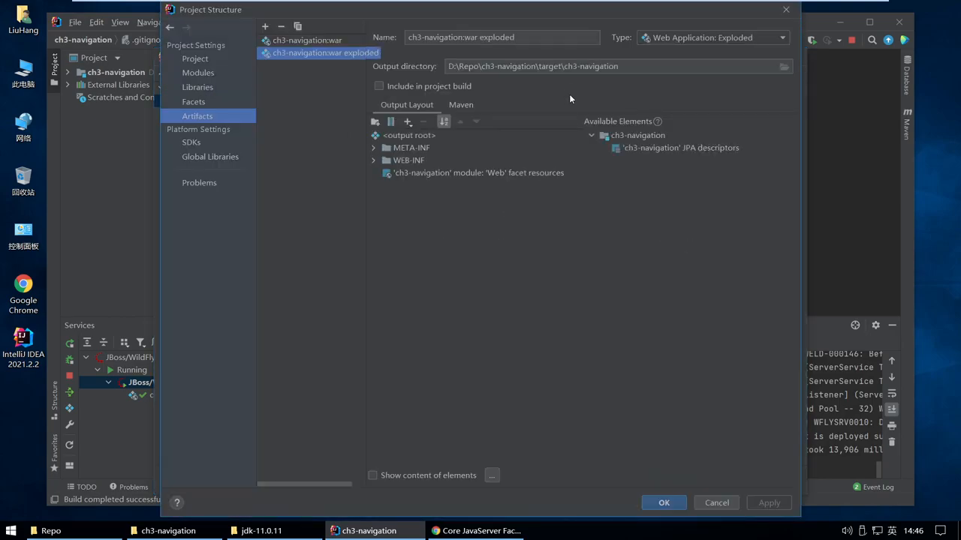
Replace ch3-navigation with lab03 at the end of the artifact's output directory path
{"action": "double_click", "coordinate": [591, 66]}
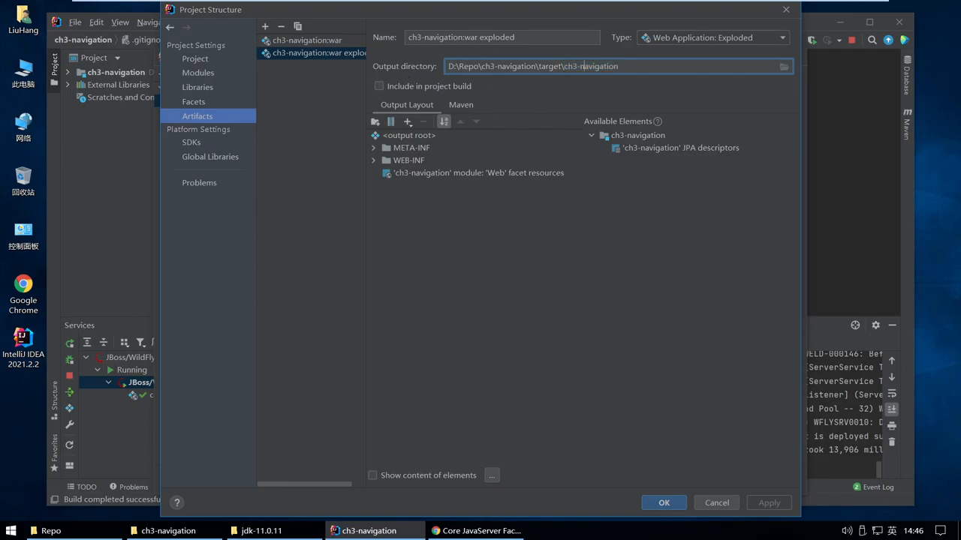
{"action": "double_click", "coordinate": [591, 66]}
{"action": "type", "text": "lab"}
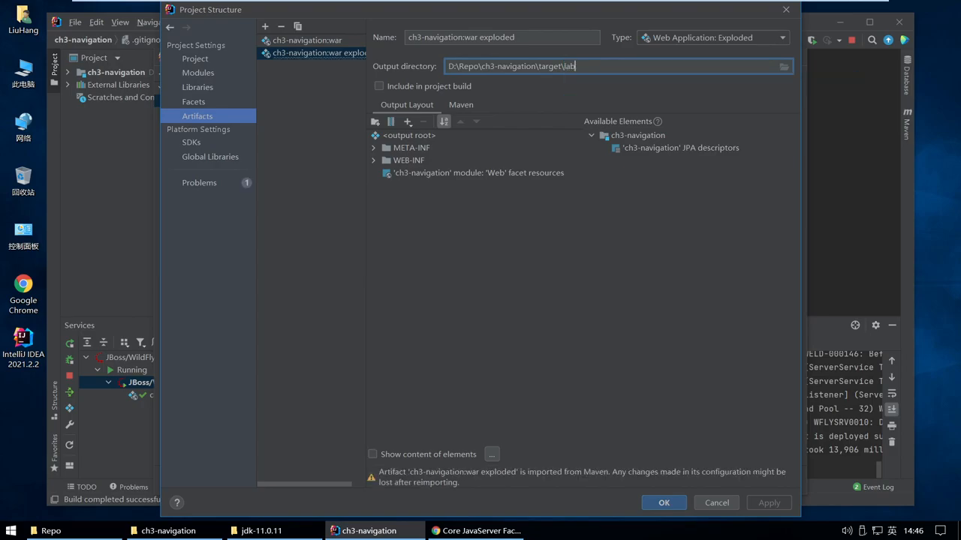
{"action": "type", "text": "03"}
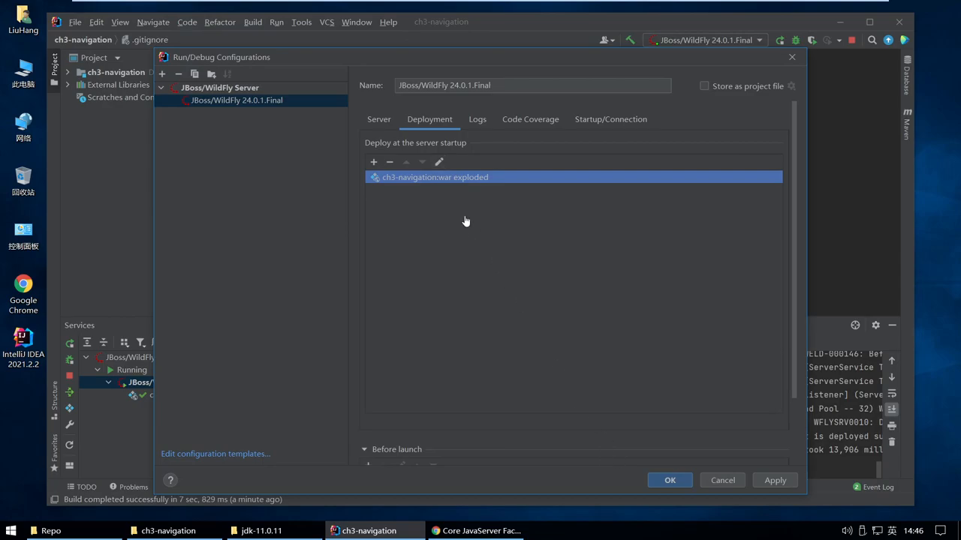
{"action": "left_click", "coordinate": [378, 119]}
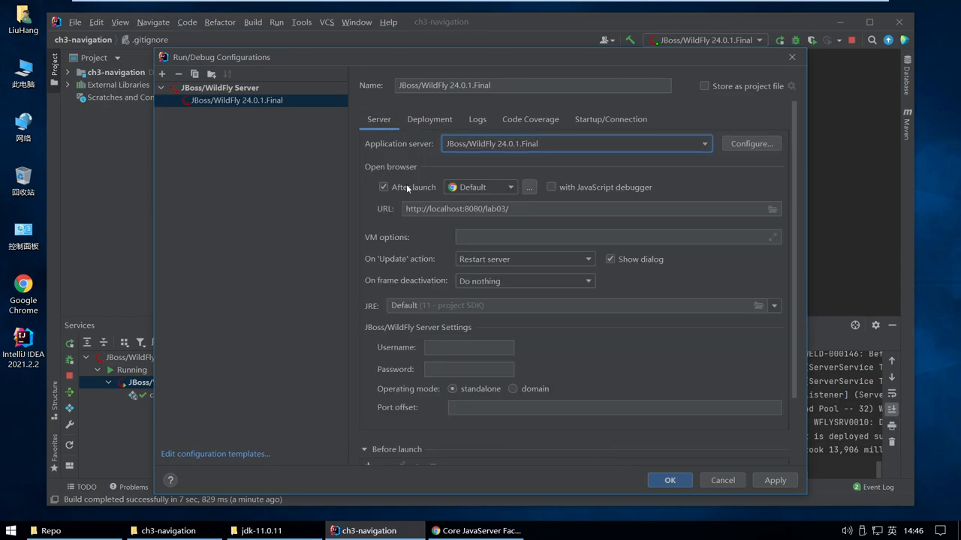
{"action": "double_click", "coordinate": [496, 208]}
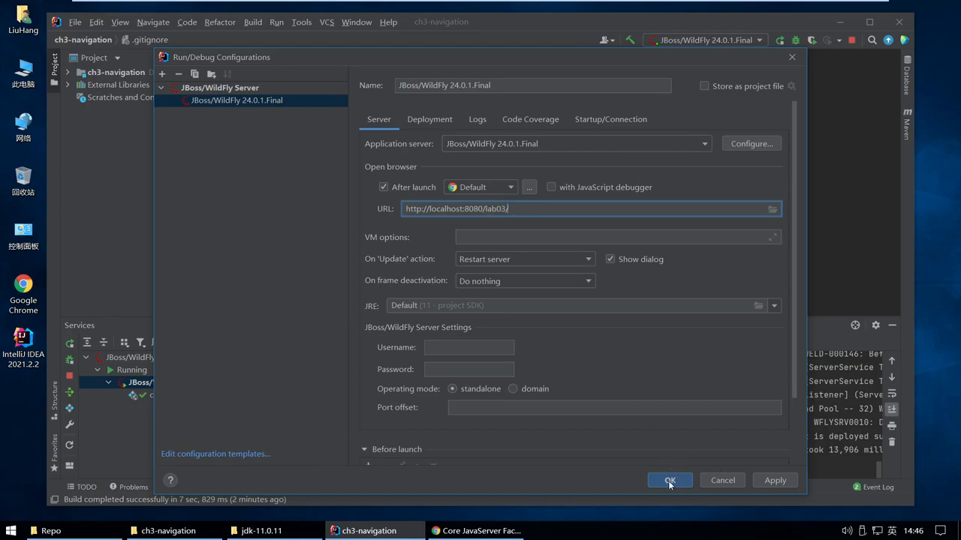
{"action": "left_click", "coordinate": [669, 480]}
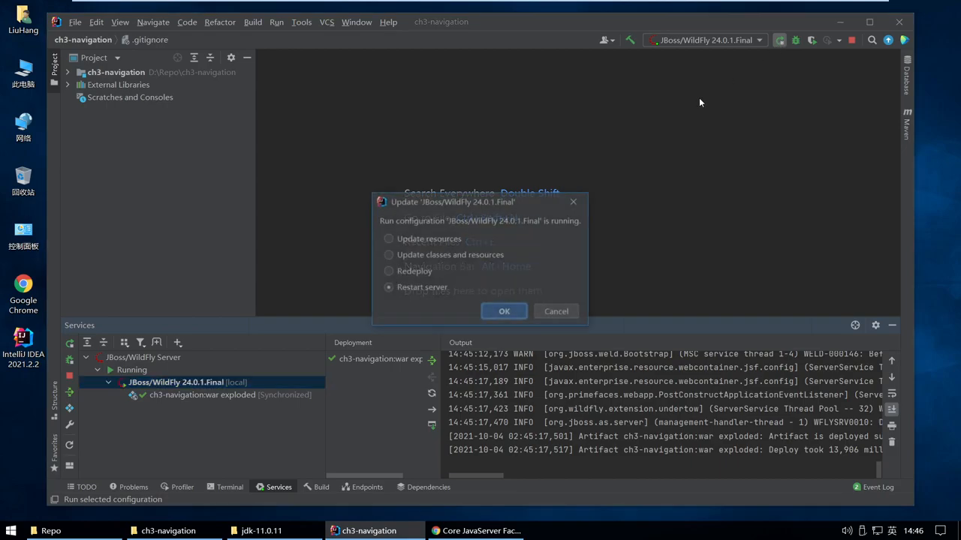
In the Update dialog, choose Redeploy rather than Restart server
{"action": "left_click", "coordinate": [388, 271]}
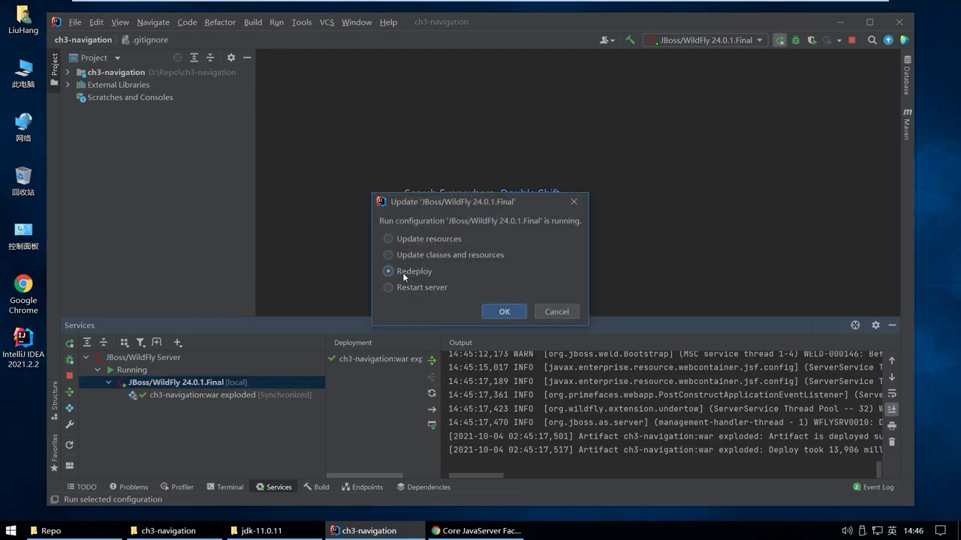
{"action": "mouse_move", "coordinate": [388, 287]}
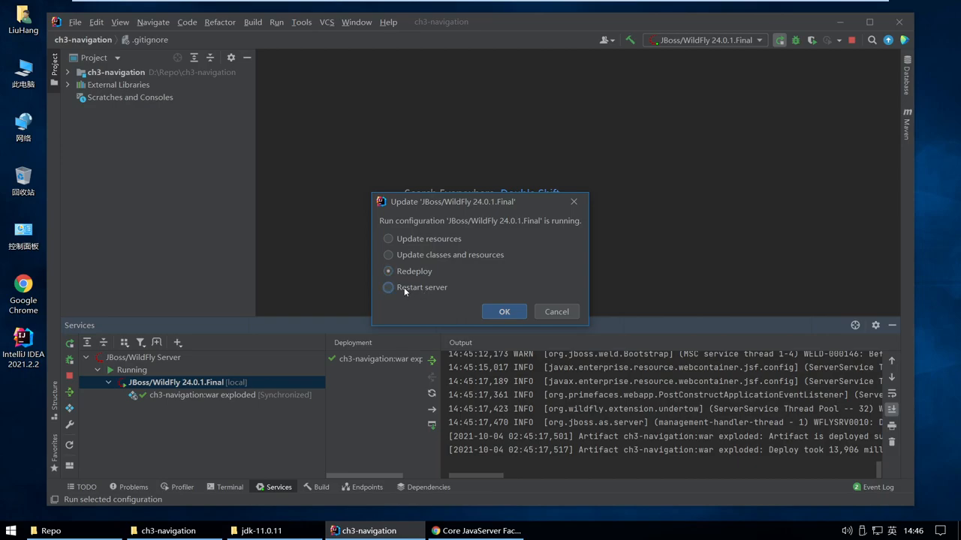
{"action": "left_click", "coordinate": [388, 287]}
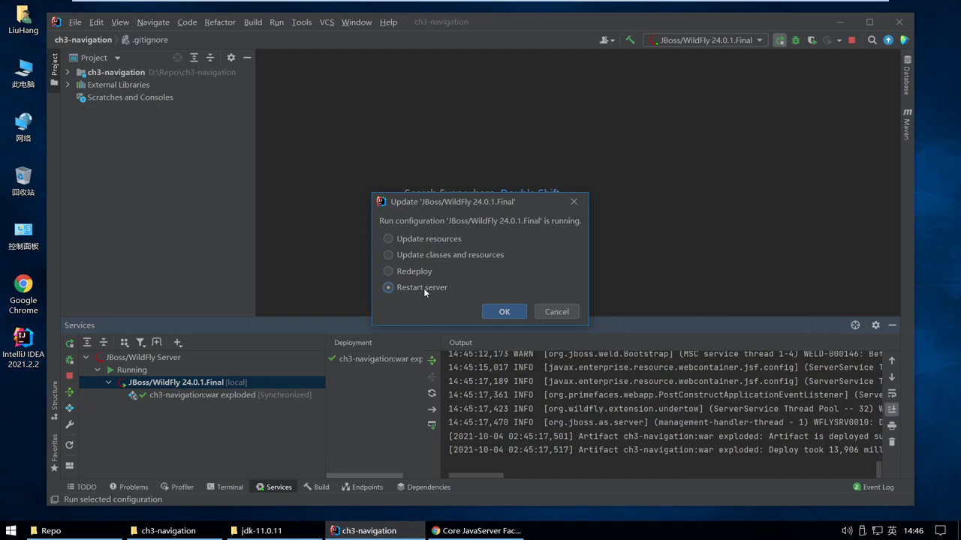
{"action": "left_click", "coordinate": [388, 271]}
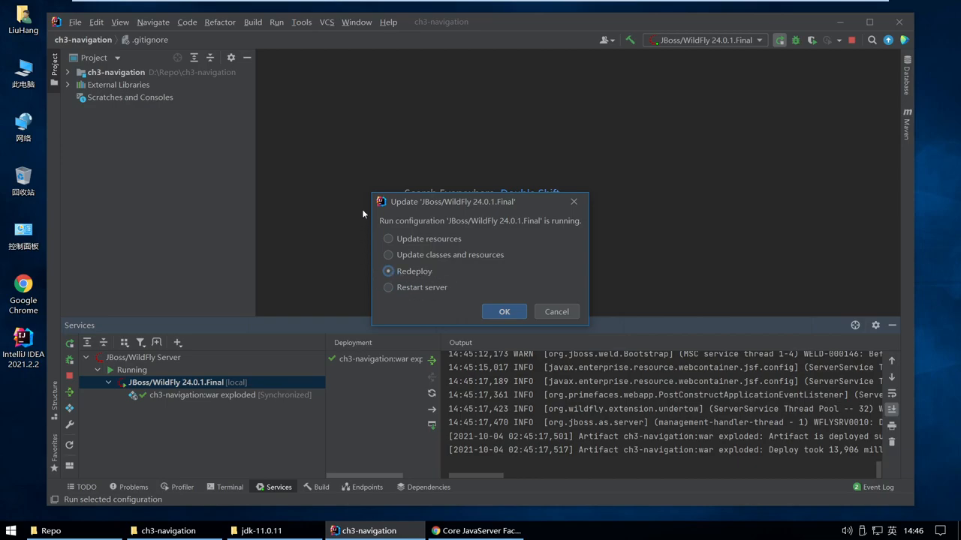
{"action": "mouse_move", "coordinate": [162, 409]}
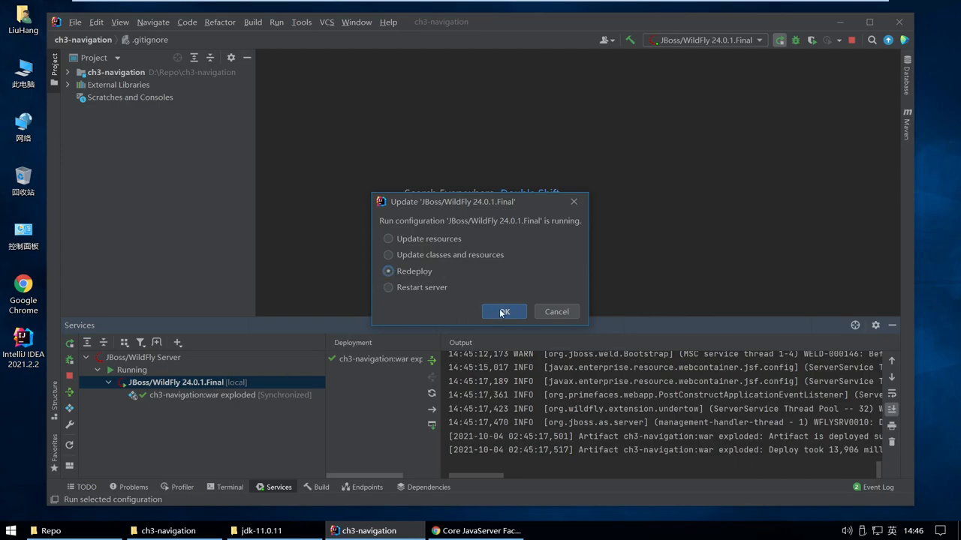
Confirm the Update dialog to redeploy the exploded war to WildFly
{"action": "left_click", "coordinate": [504, 312]}
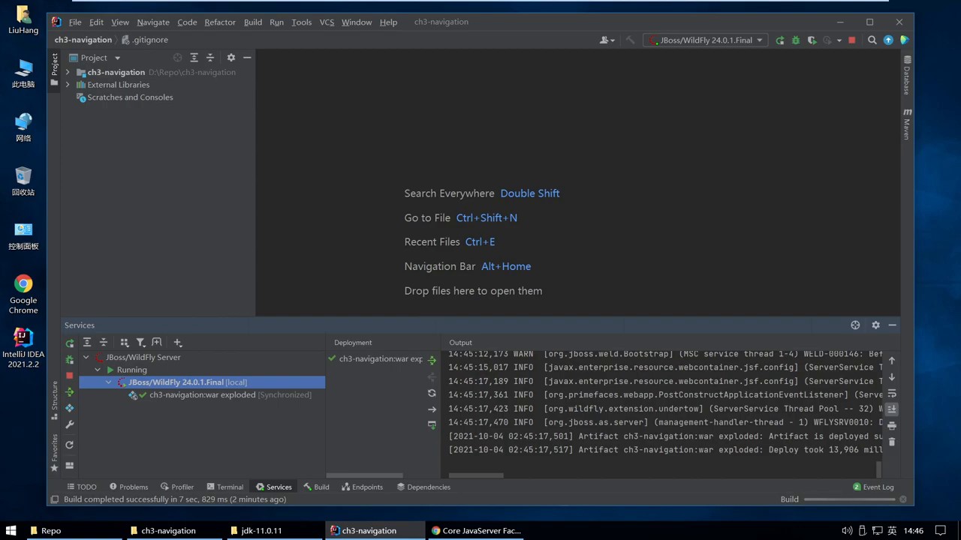
{"action": "mouse_move", "coordinate": [389, 424]}
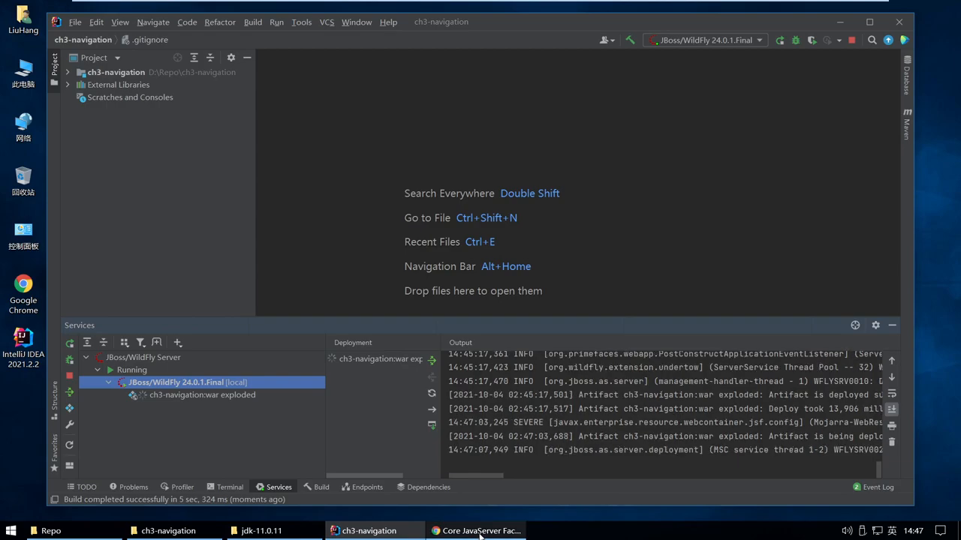
{"action": "mouse_move", "coordinate": [584, 507]}
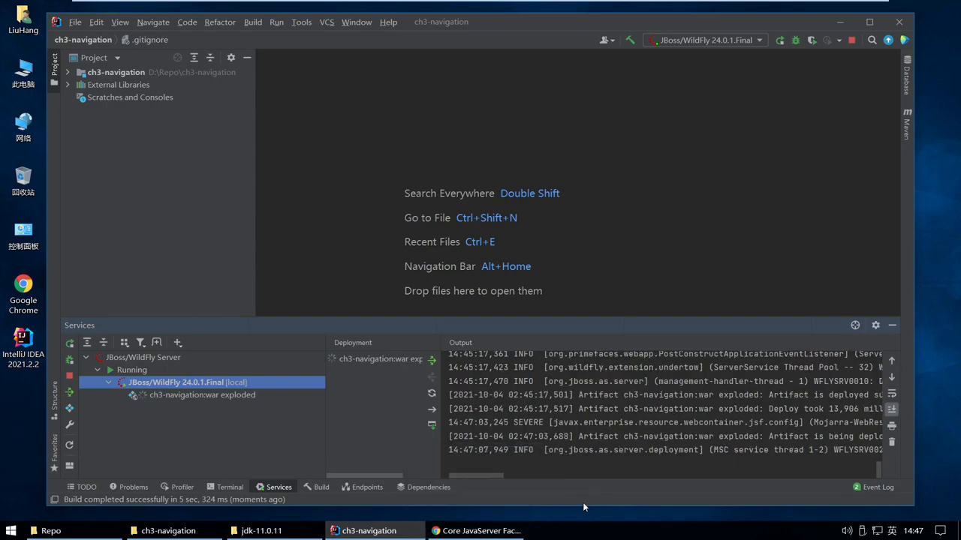
{"action": "mouse_move", "coordinate": [480, 530]}
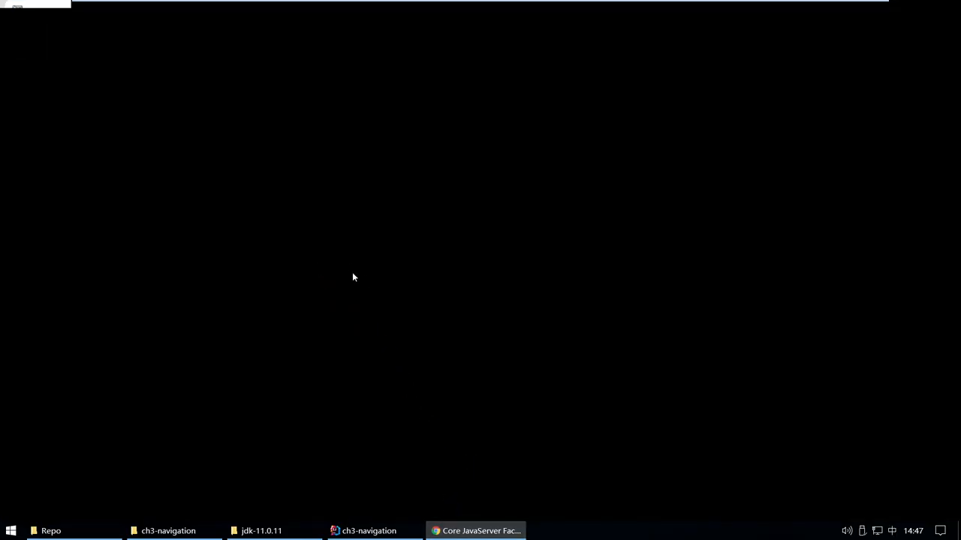
In Chrome, reload and change the address from ch3-navigation to localhost:8080/lab03
{"action": "left_click", "coordinate": [476, 530]}
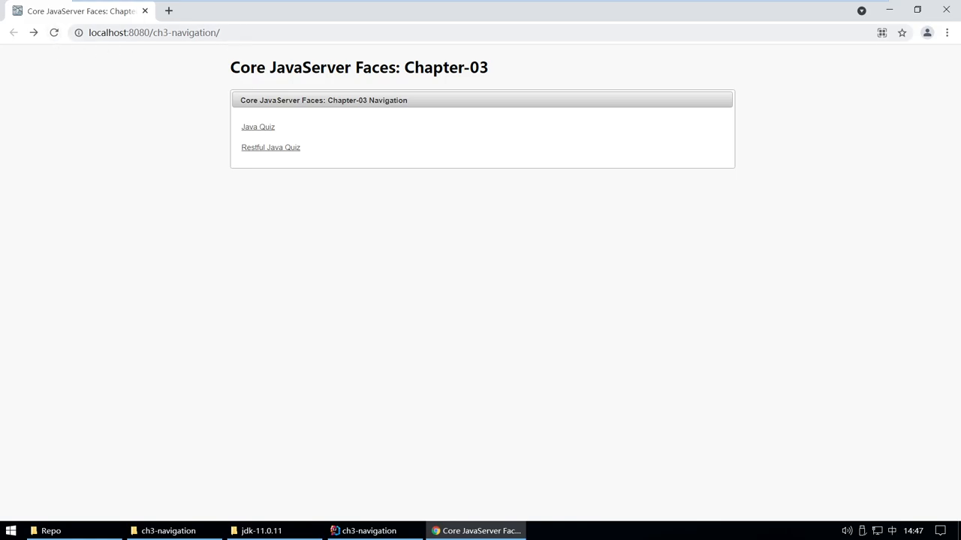
{"action": "left_click", "coordinate": [54, 32]}
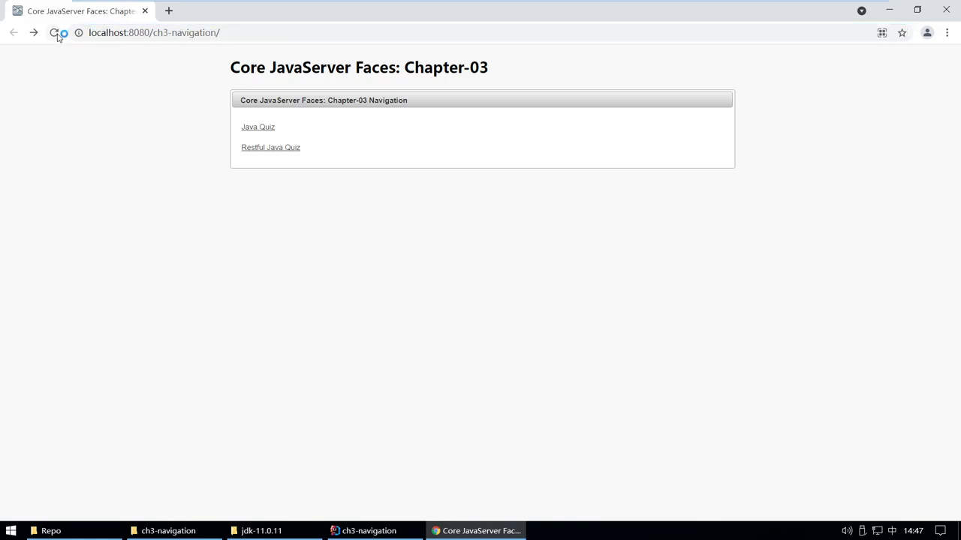
{"action": "left_click", "coordinate": [53, 32]}
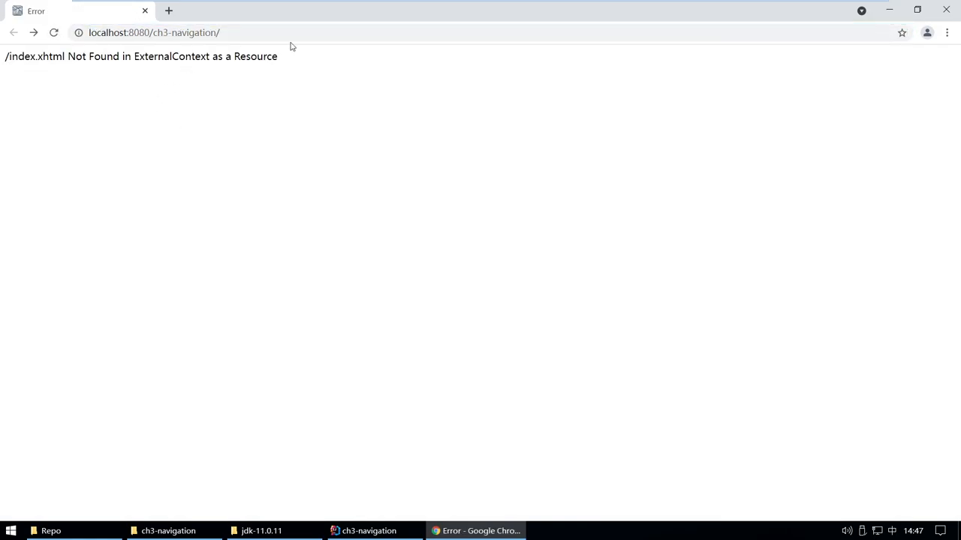
{"action": "left_click", "coordinate": [153, 32]}
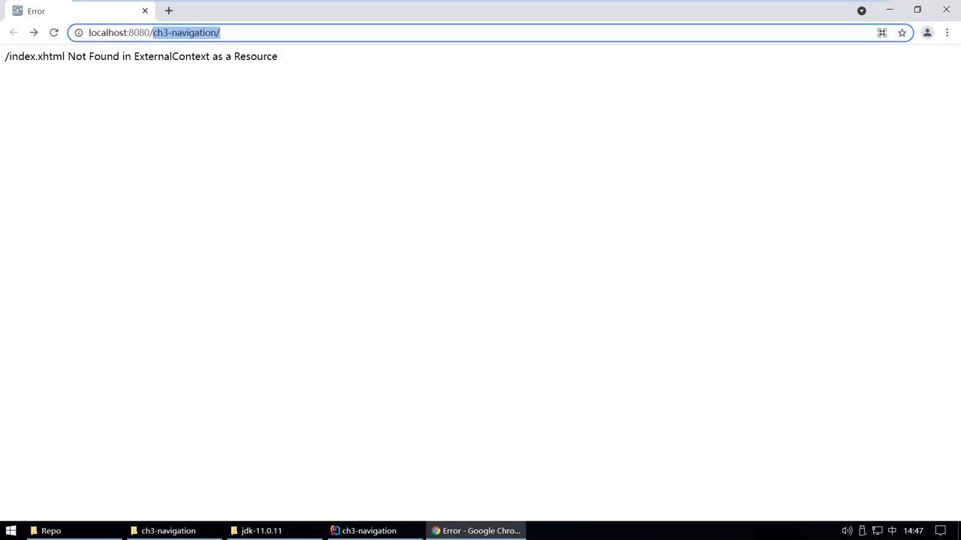
{"action": "type", "text": "la'b"}
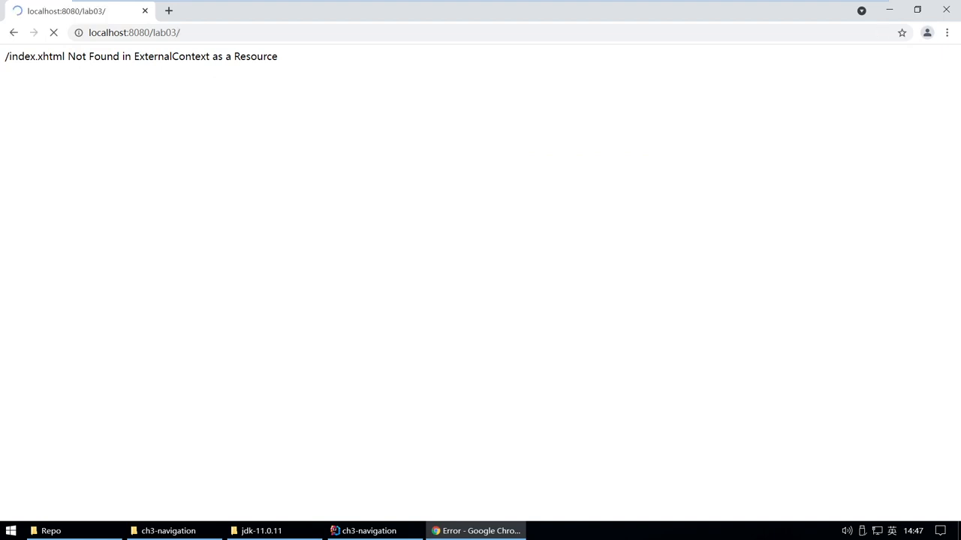
{"action": "left_click", "coordinate": [53, 32]}
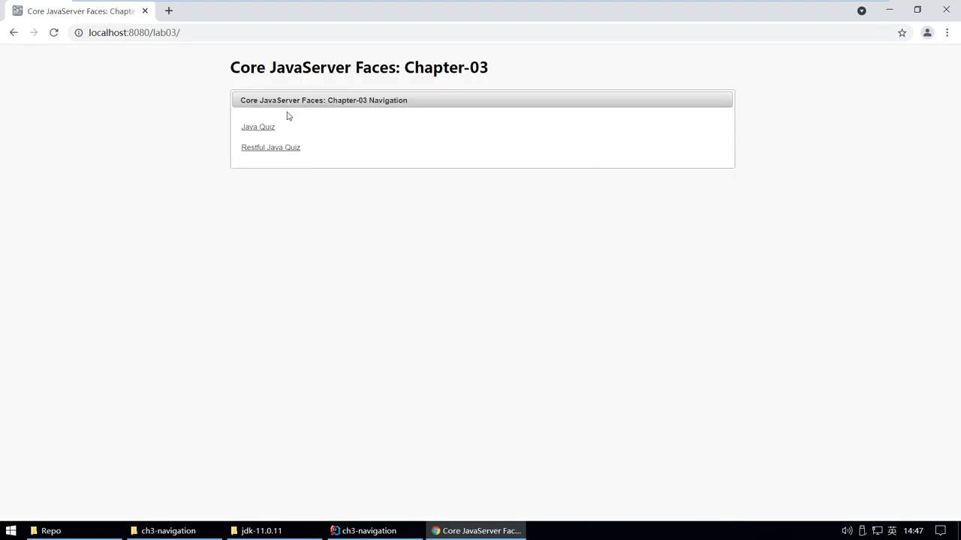
{"action": "mouse_move", "coordinate": [364, 159]}
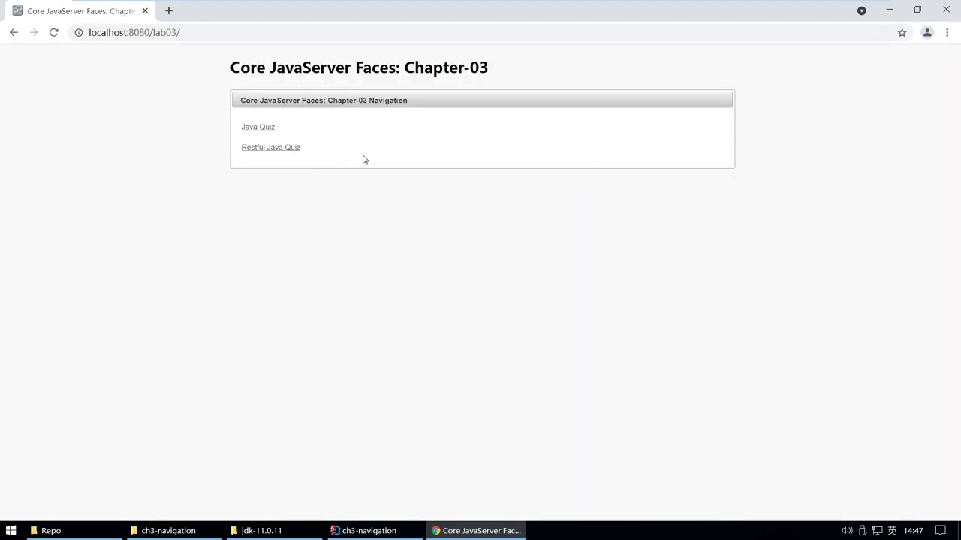